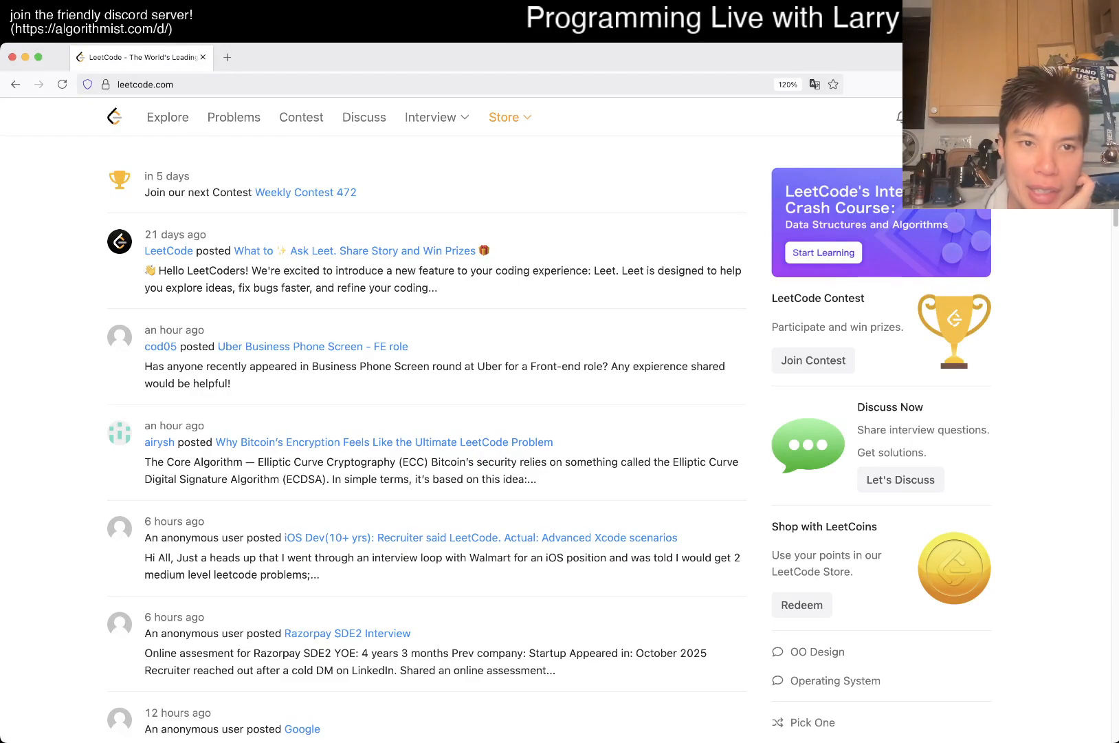
Open the daily question 3349 Adjacent Increasing Subarrays Detection I in the Python3 editor
{"action": "left_click", "coordinate": [234, 117]}
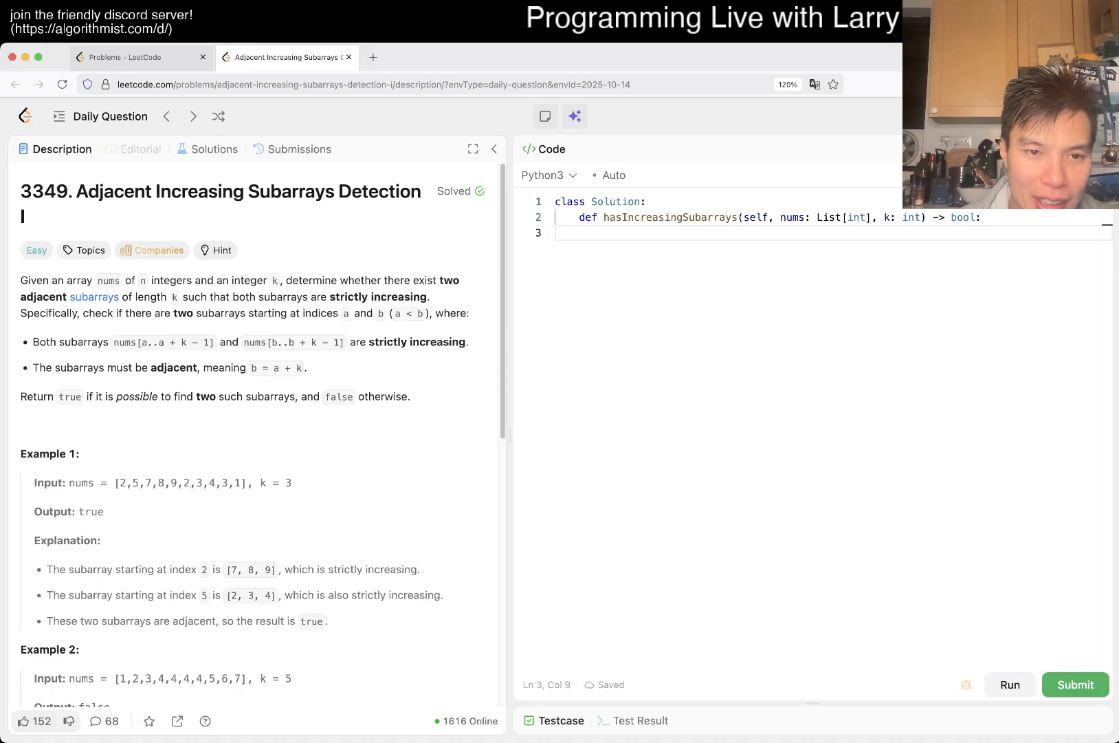
{"action": "scroll", "scroll_direction": "up", "scroll_amount": 3}
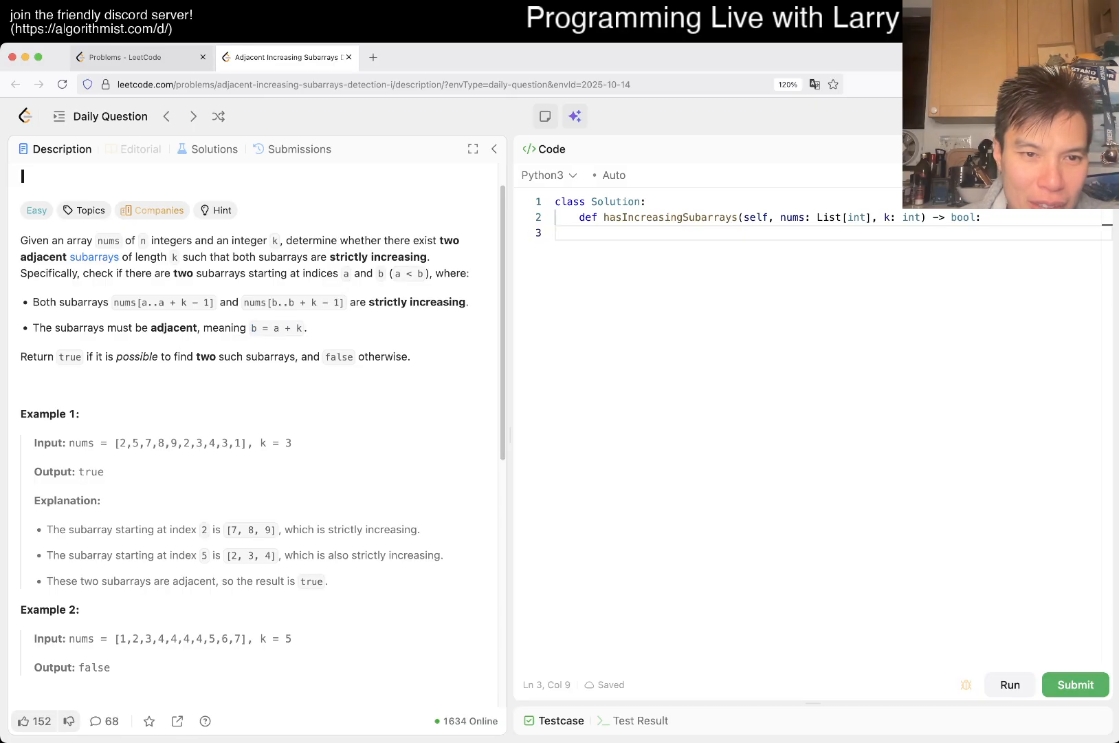
{"action": "double_click", "coordinate": [278, 302]}
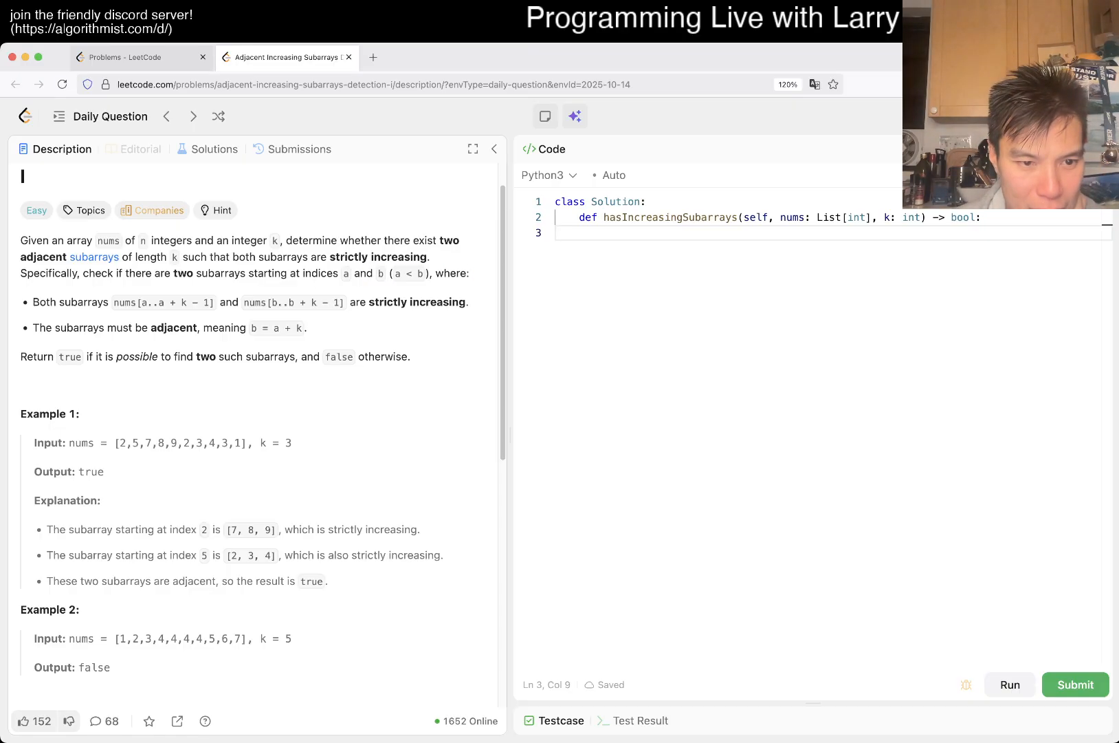
{"action": "scroll", "scroll_direction": "down", "scroll_amount": 3}
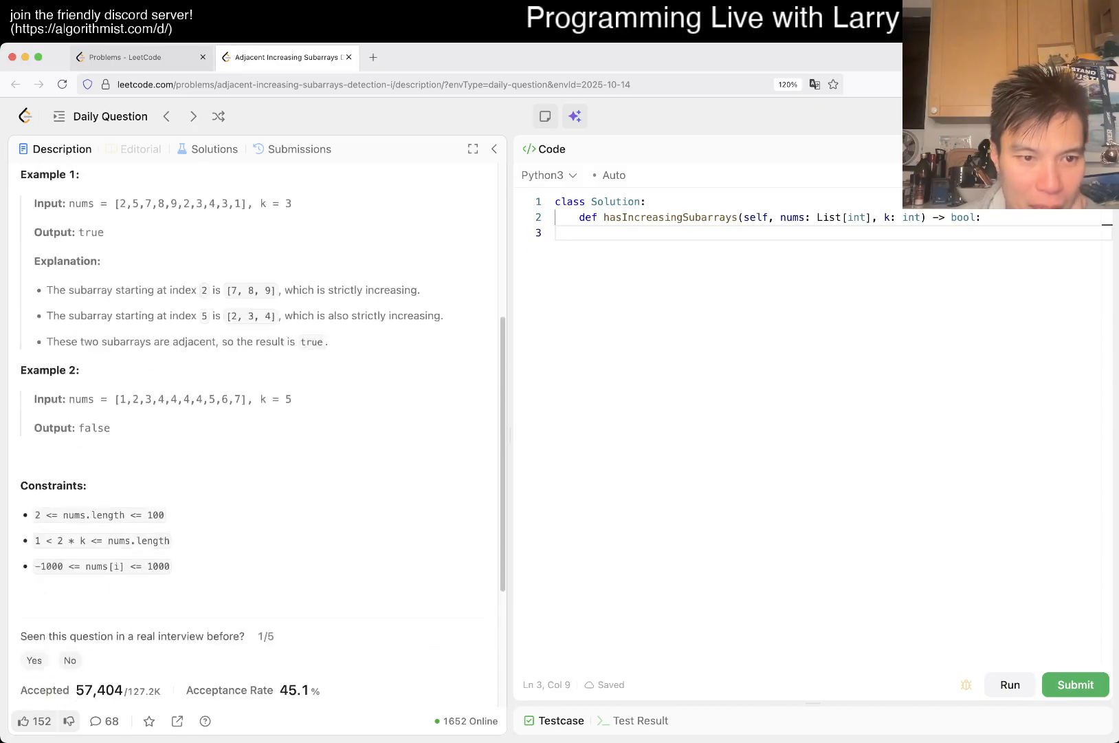
{"action": "scroll", "scroll_direction": "up", "scroll_amount": 3}
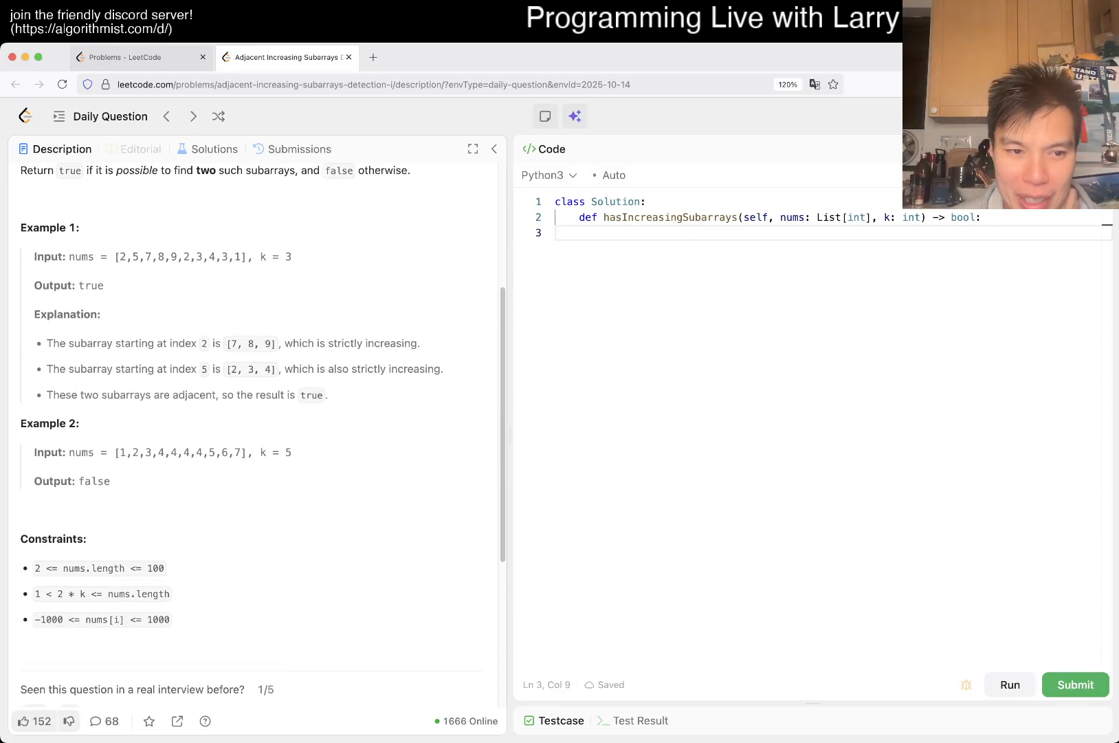
{"action": "scroll", "scroll_direction": "up", "scroll_amount": 3}
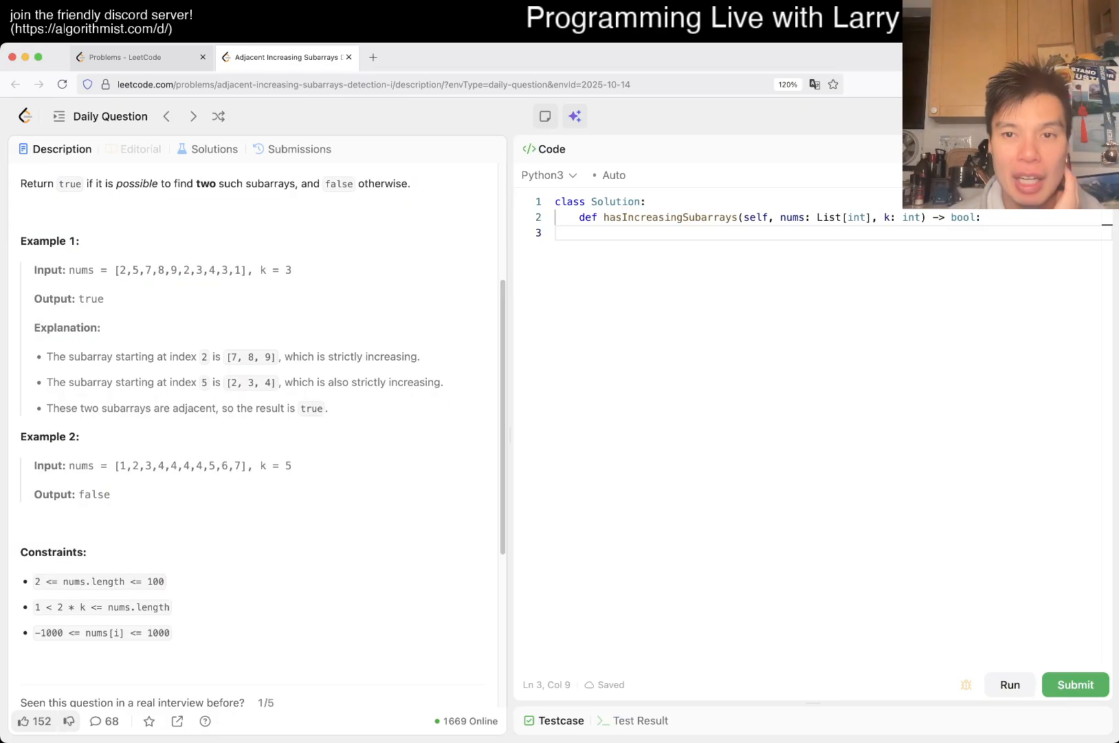
Write N = len(nums) as the first line of the method body
{"action": "type", "text": "N = len"}
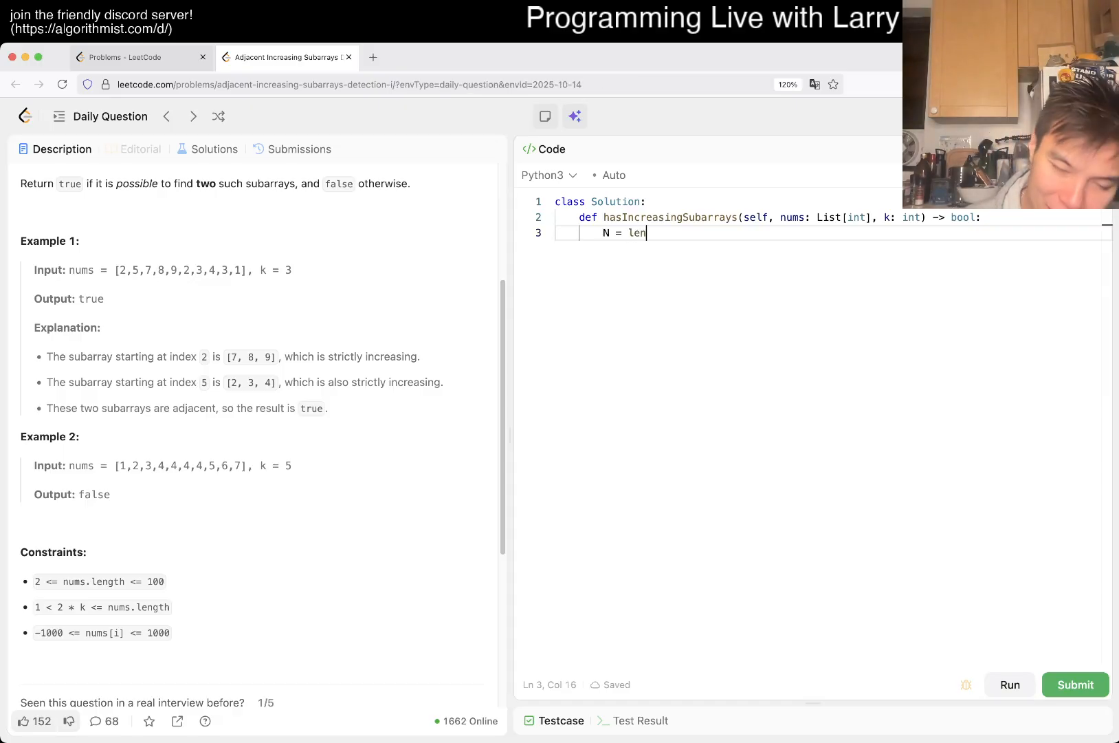
{"action": "type", "text": "(nums)"}
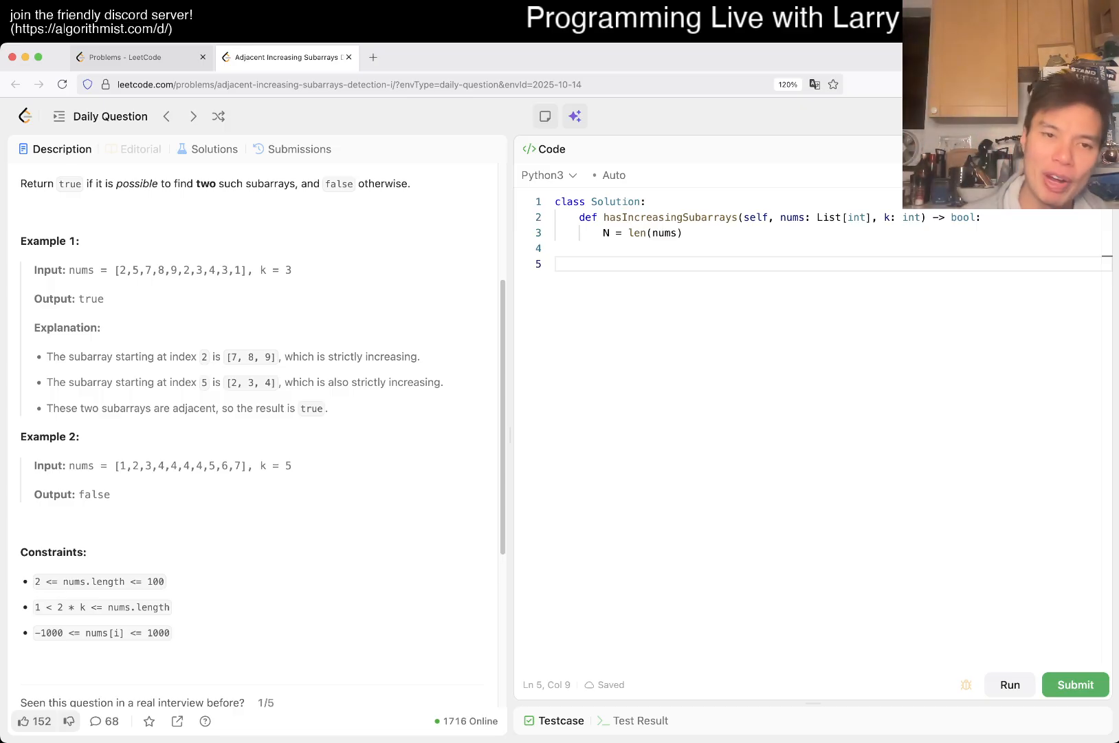
{"action": "scroll", "scroll_direction": "up", "scroll_amount": 3}
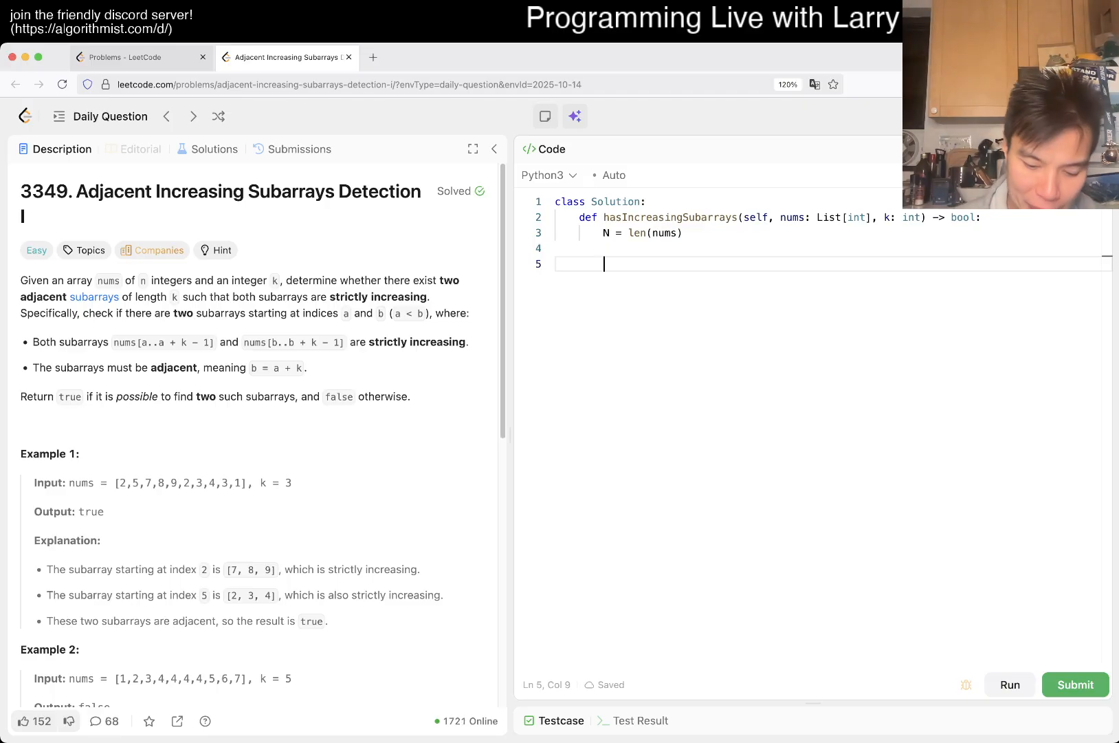
Start a docstring sketch with positions a–f, k = 3, and indices 1–6
{"action": "type", "text": "\""}
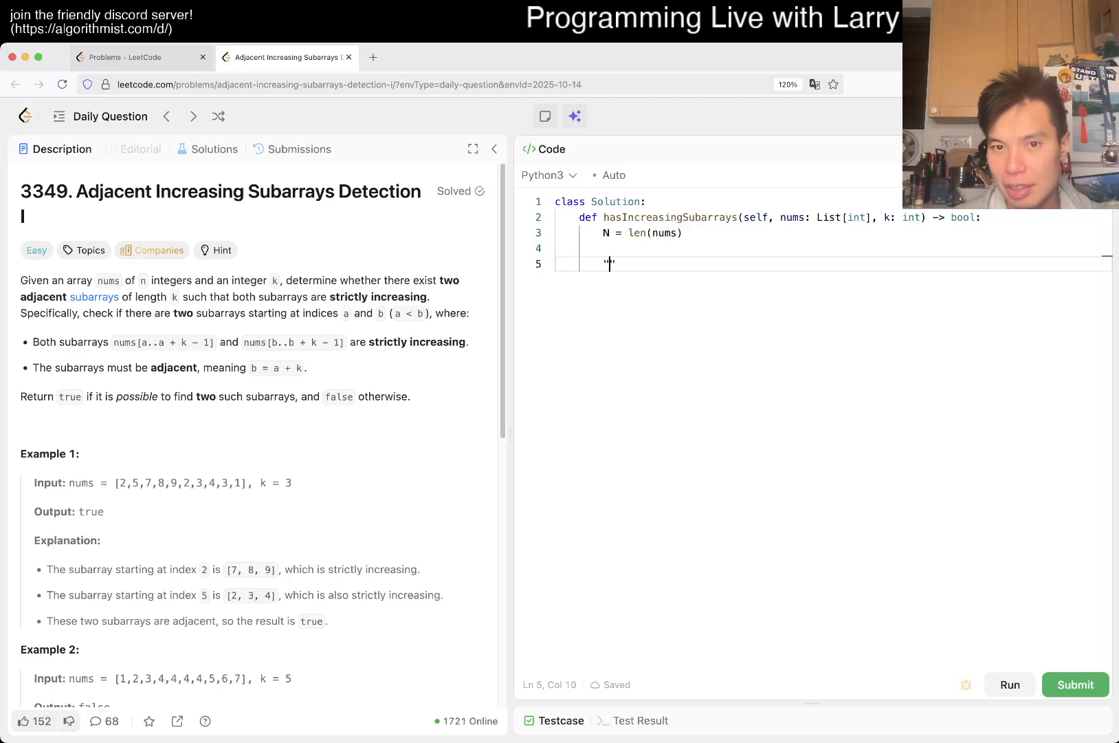
{"action": "type", "text": "\"\"\""}
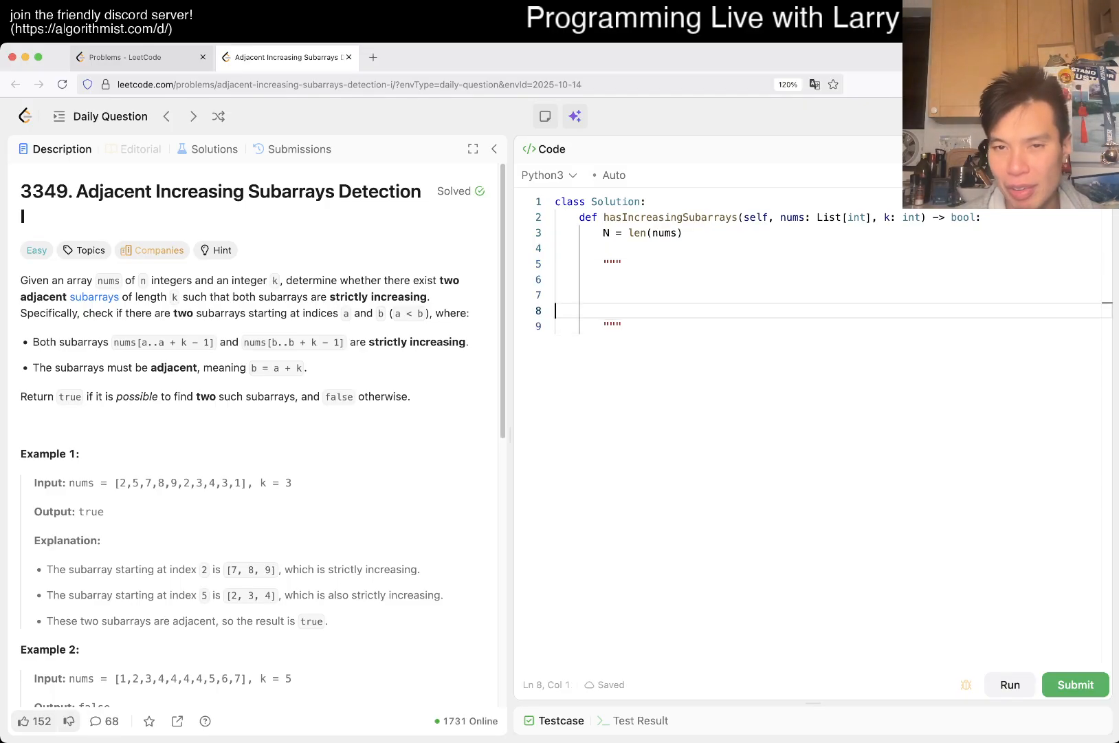
{"action": "type", "text": "a b c d"}
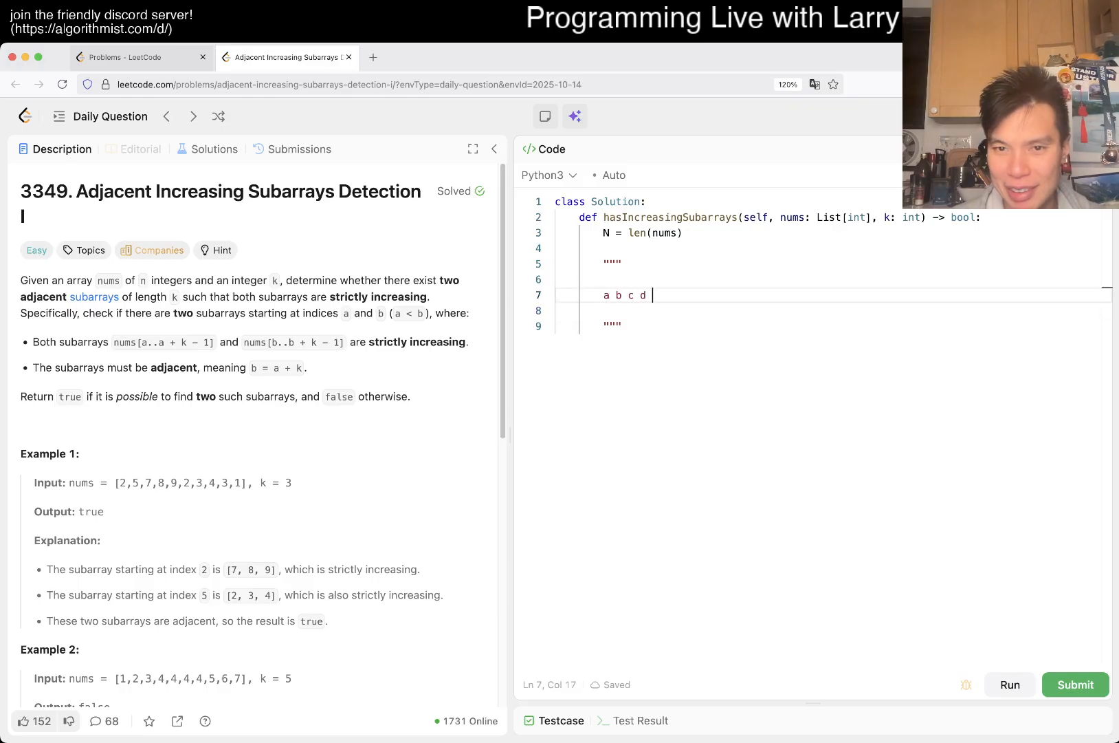
{"action": "type", "text": "e f"}
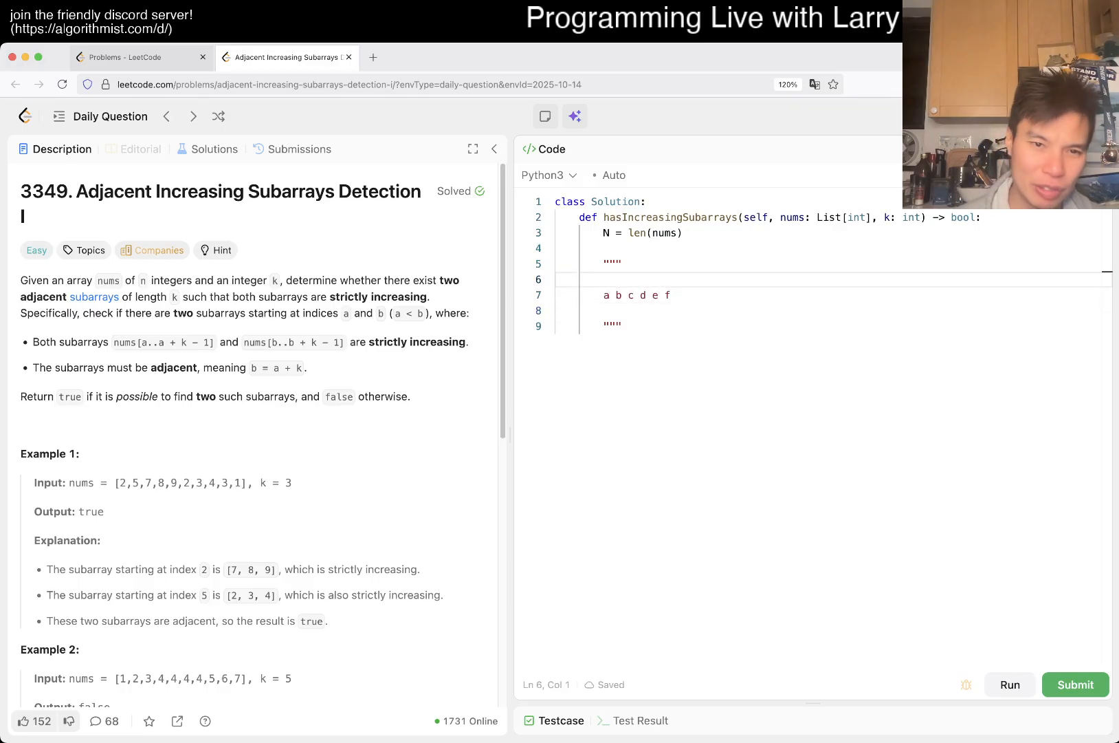
{"action": "type", "text": "k = 3"}
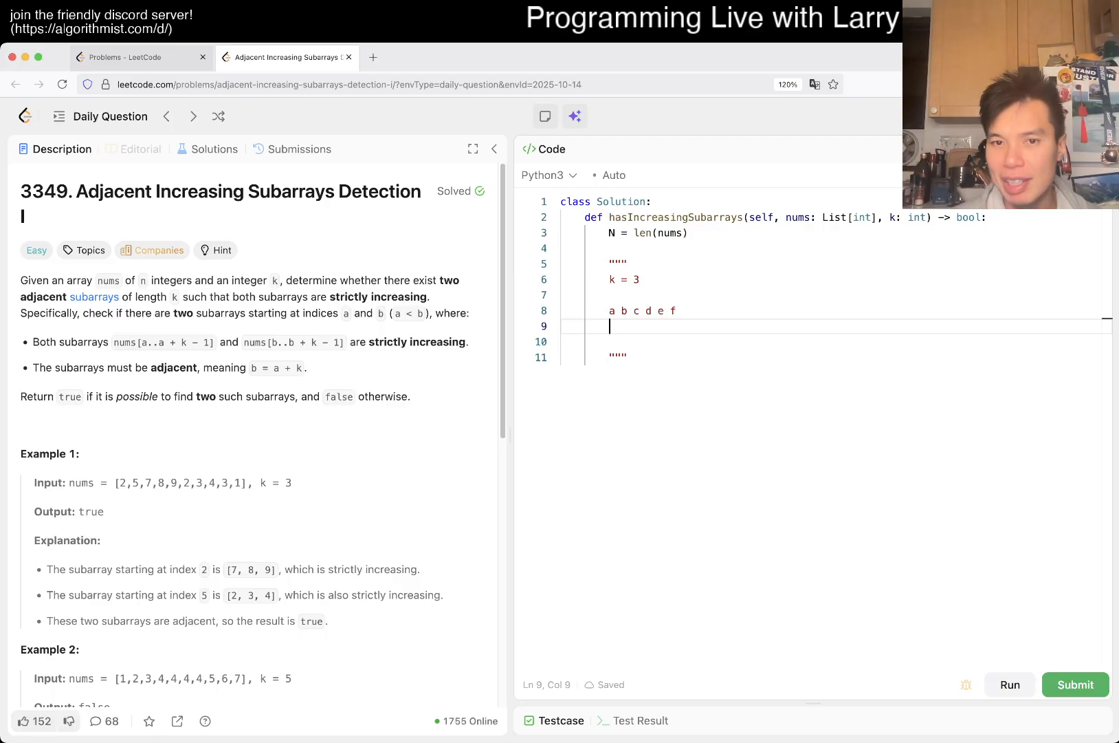
{"action": "type", "text": "1 2 3 4 5 6"}
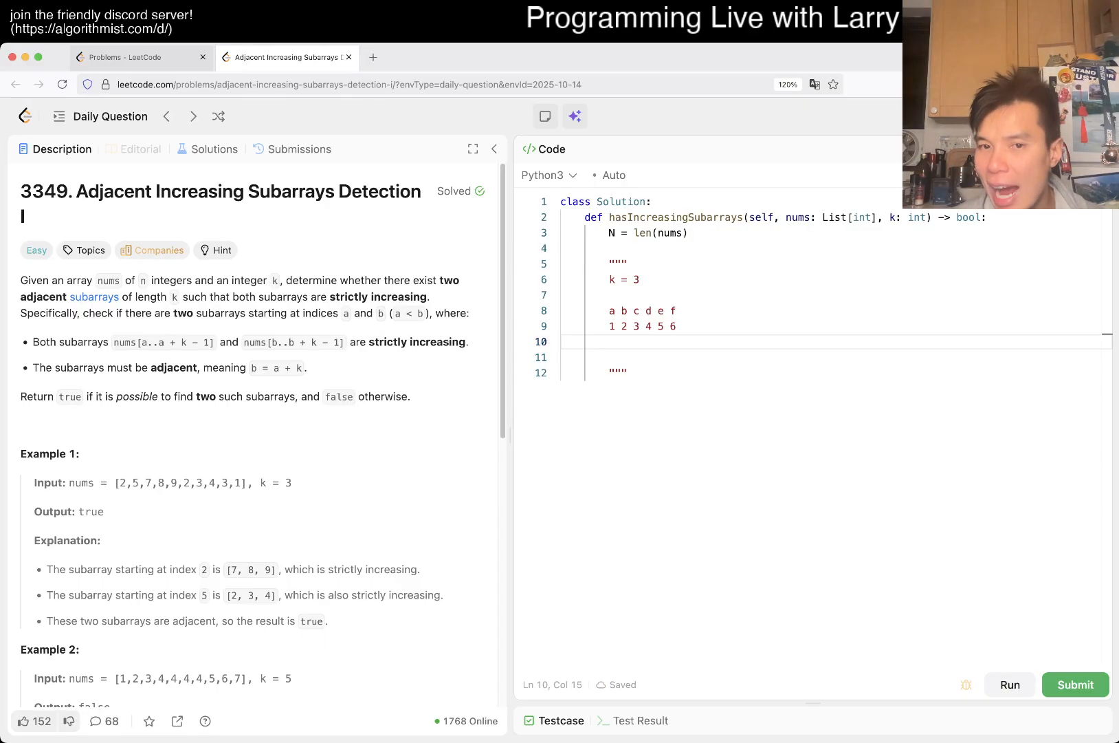
{"action": "type", "text": "1 2 3"}
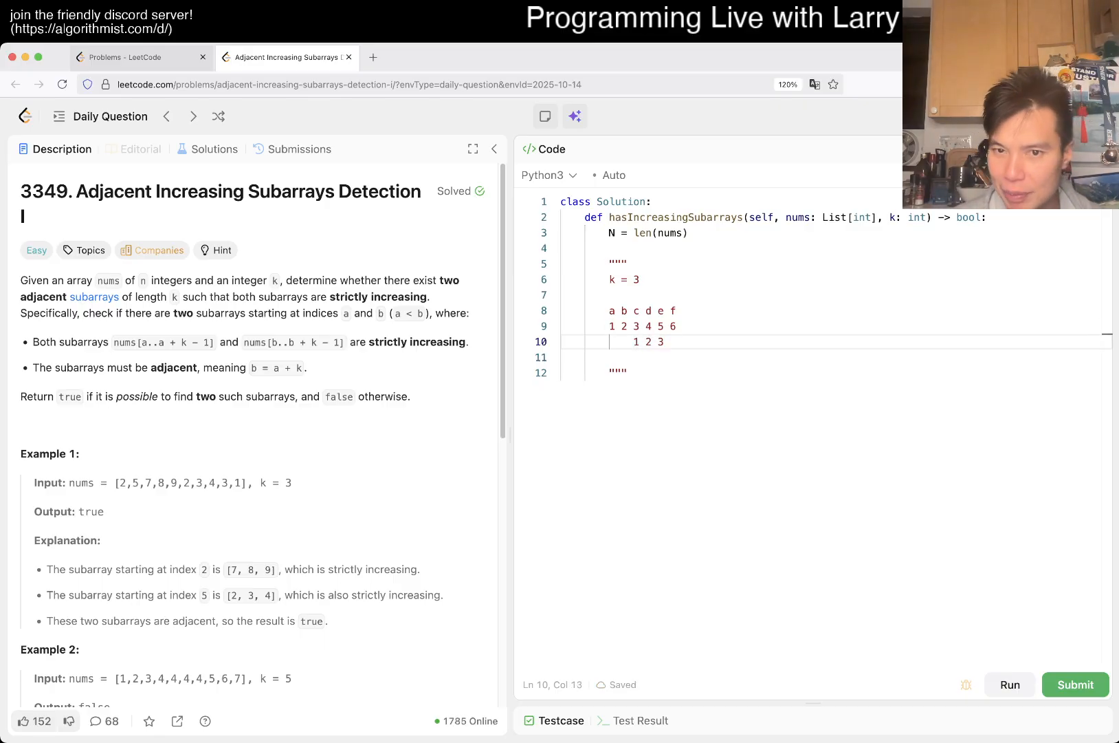
{"action": "type", "text": "4"}
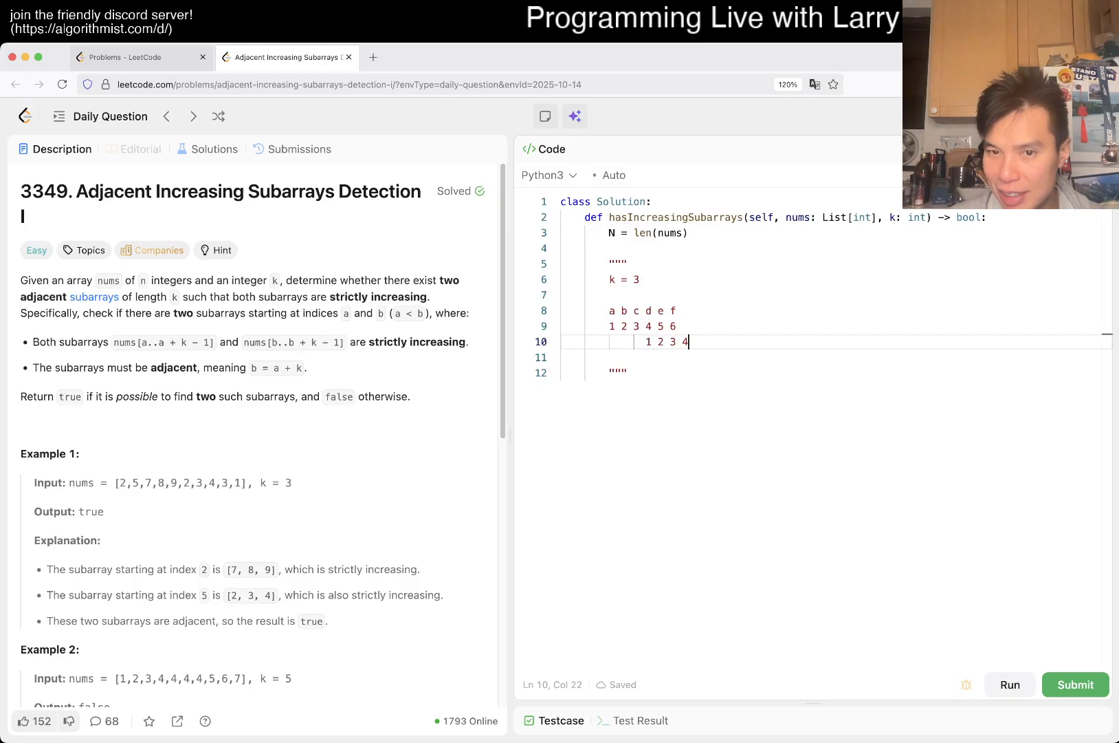
Add the streak rows 1 2 3 1 2 3 and 5 6 7 1 2 3 to the sketch
{"action": "key", "text": "Backspace"}
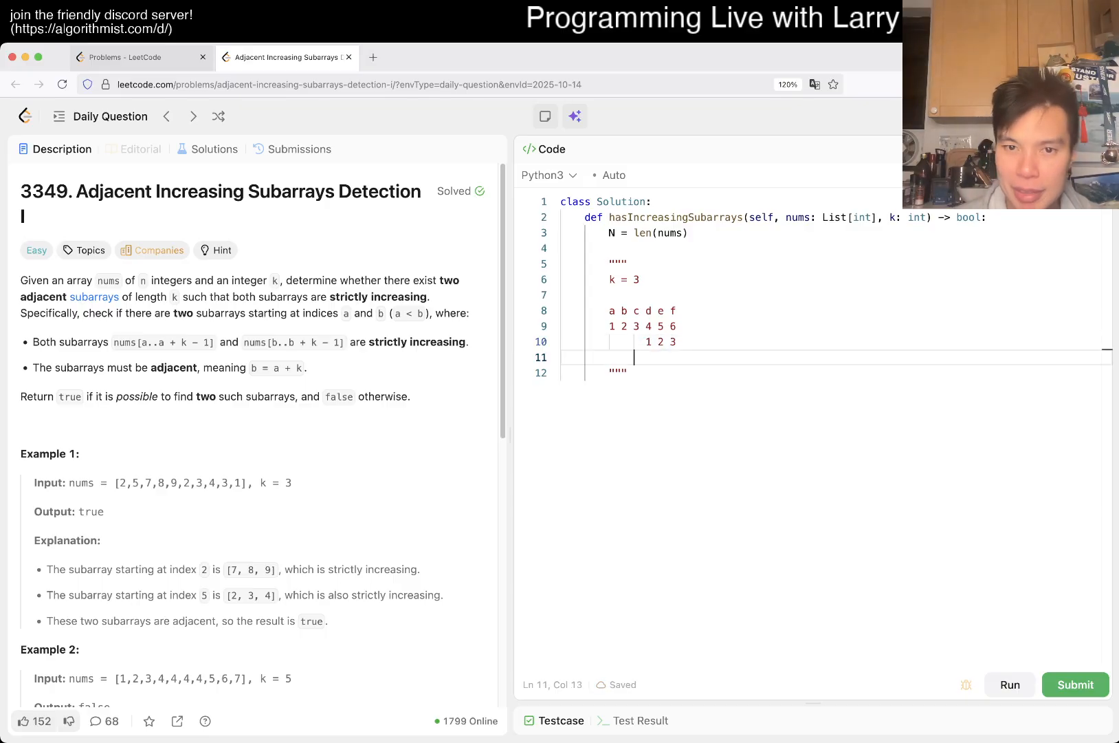
{"action": "type", "text": "1 2 3 1 2 3"}
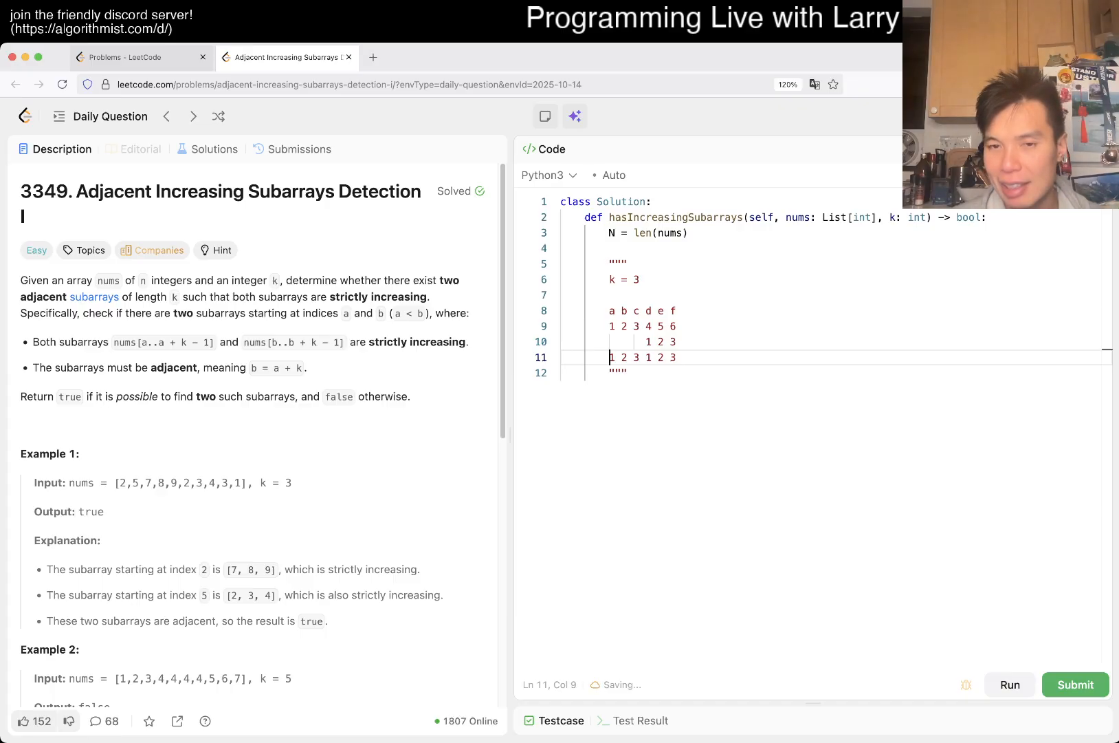
{"action": "type", "text": "5 6 3"}
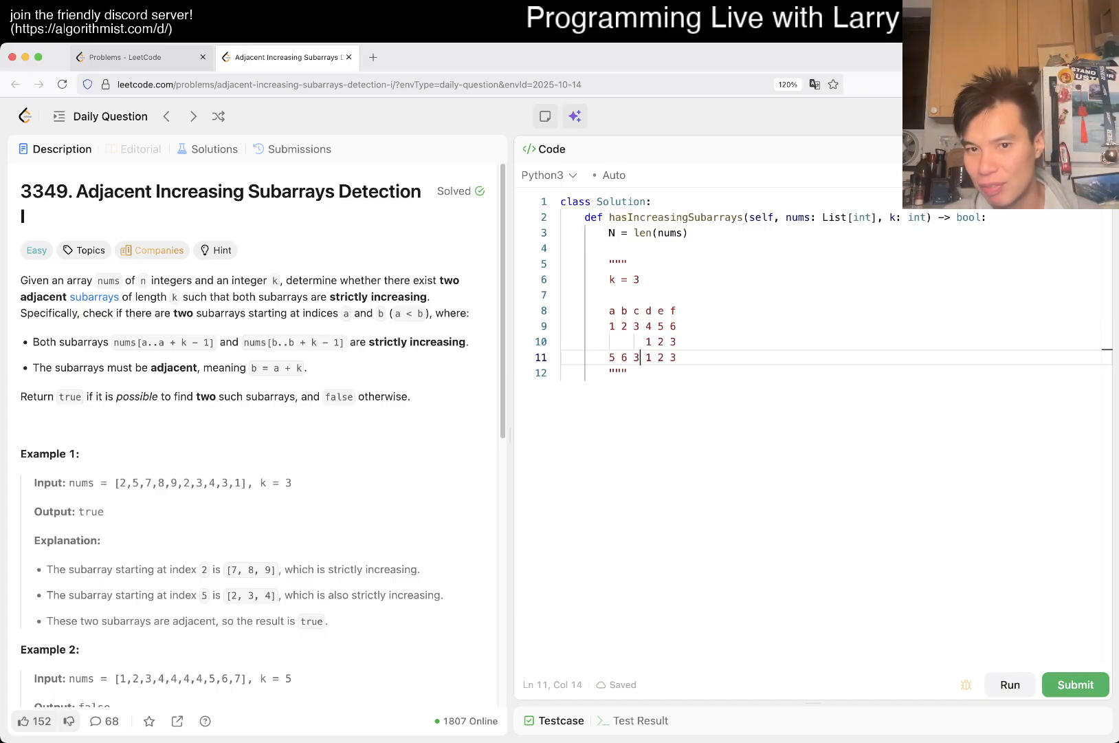
{"action": "type", "text": "7"}
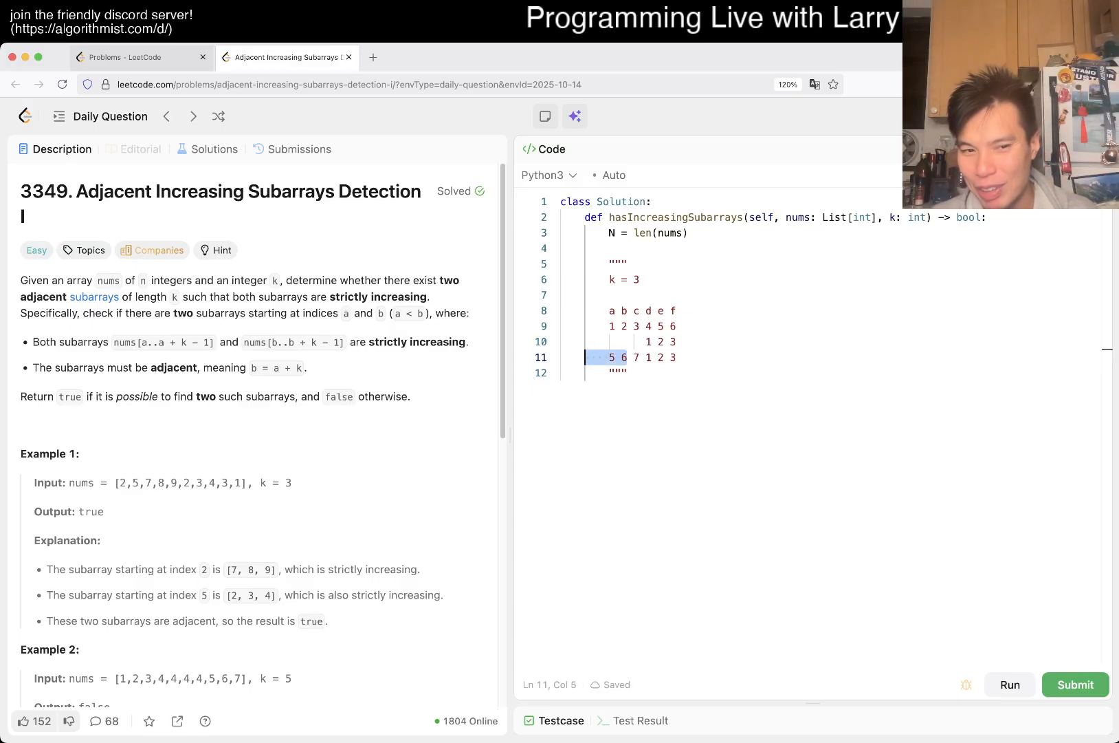
{"action": "left_click", "coordinate": [678, 357]}
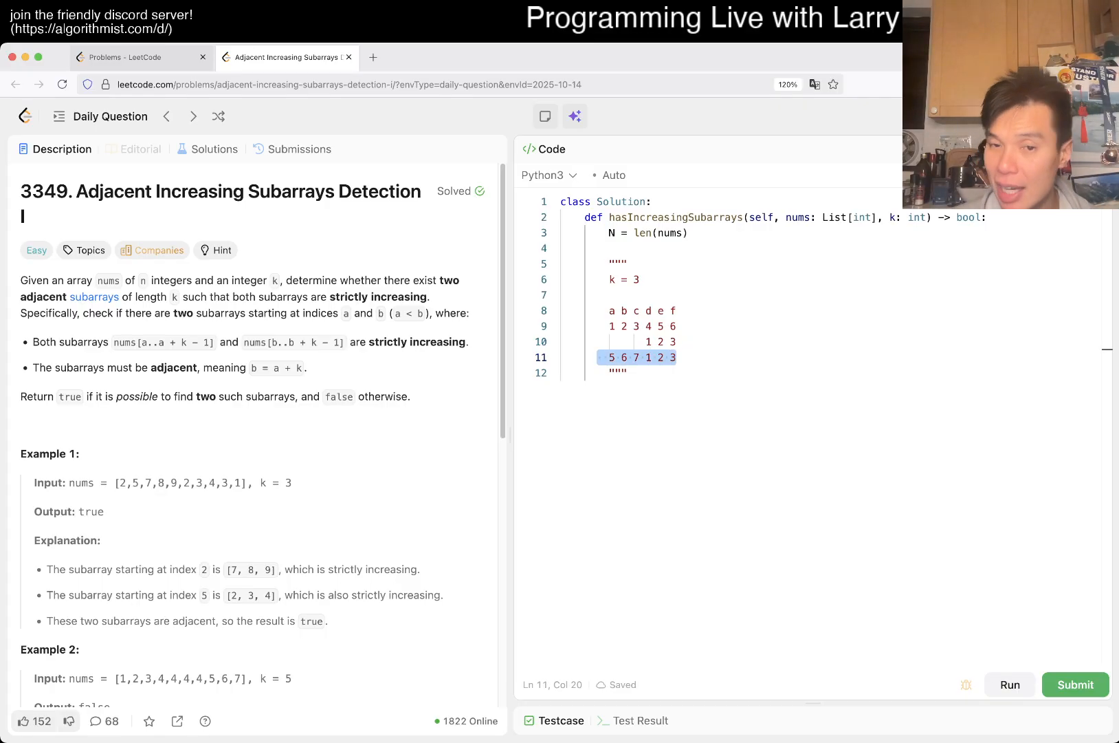
{"action": "left_click", "coordinate": [628, 372]}
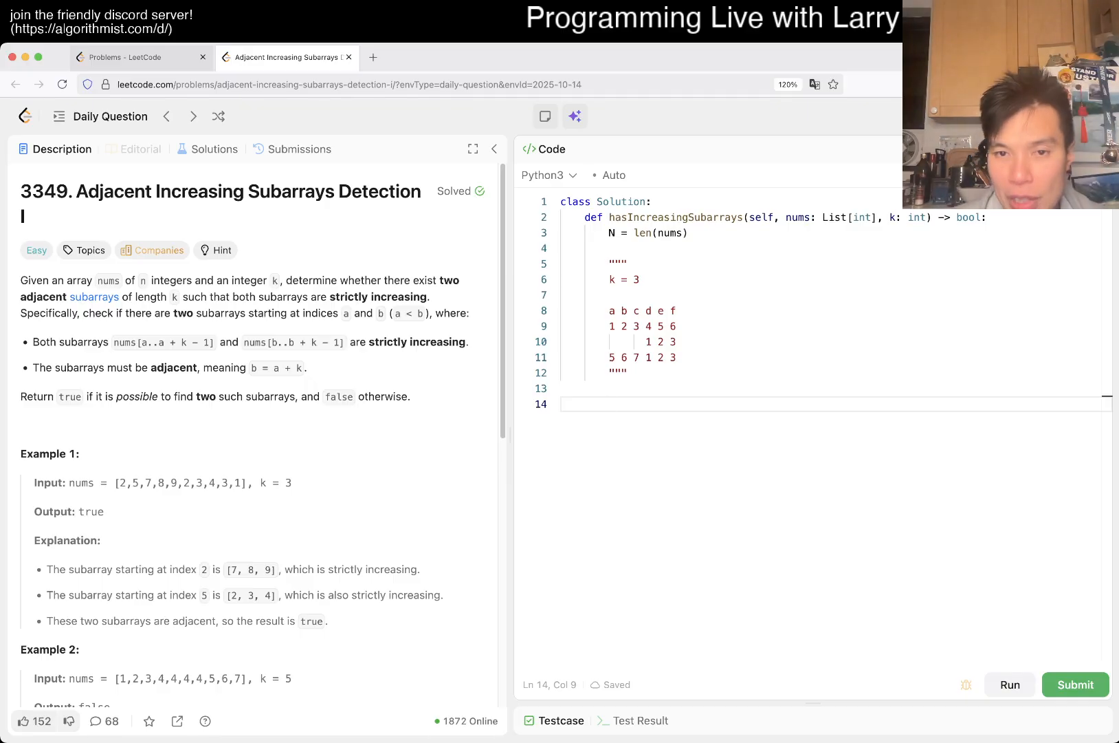
Initialise streaks = [0], count, and last = -10000 below the comment
{"action": "left_click", "coordinate": [610, 404]}
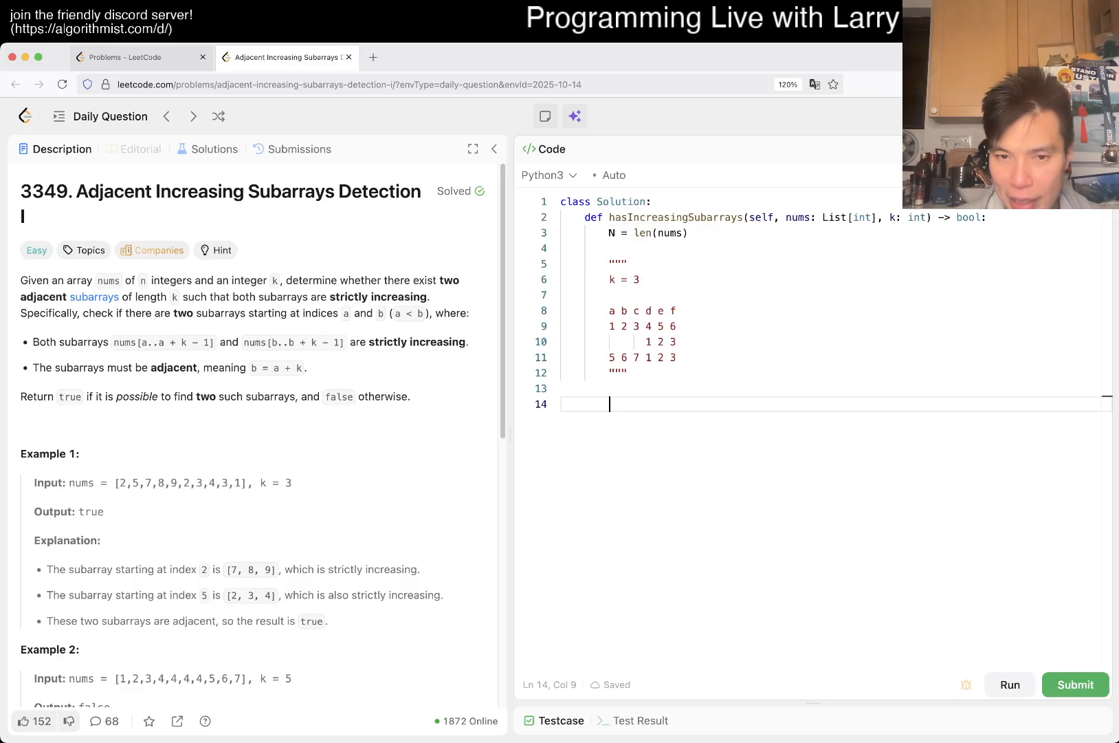
{"action": "type", "text": "streaks ="}
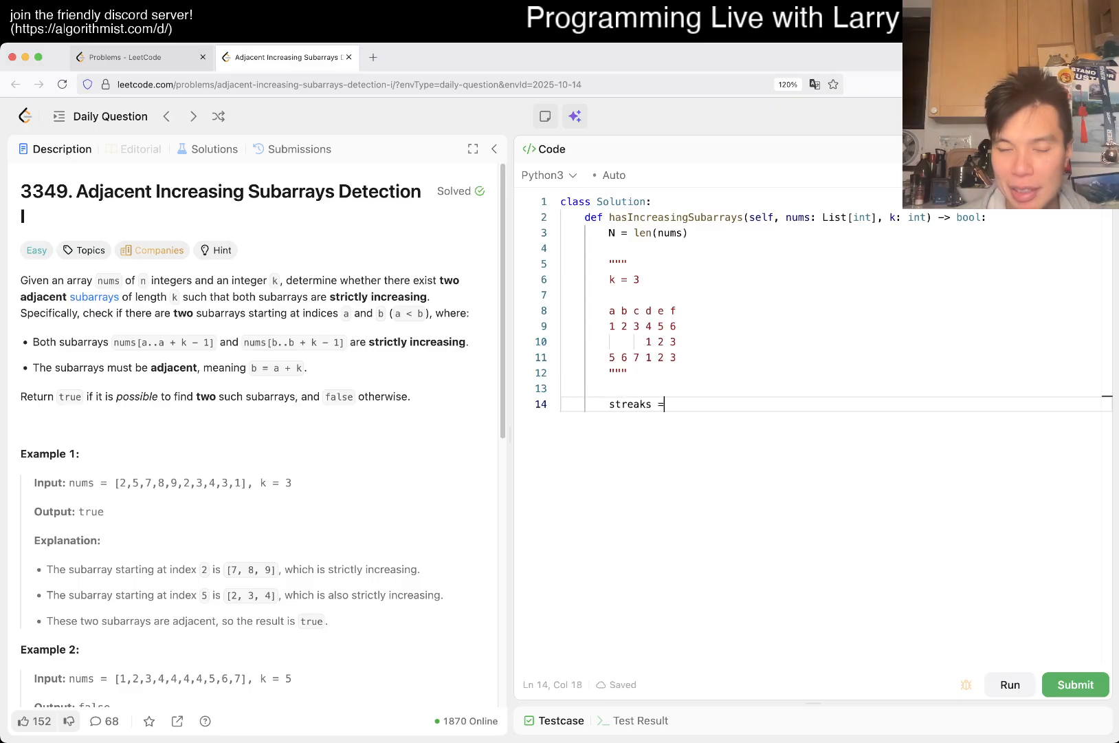
{"action": "type", "text": "["}
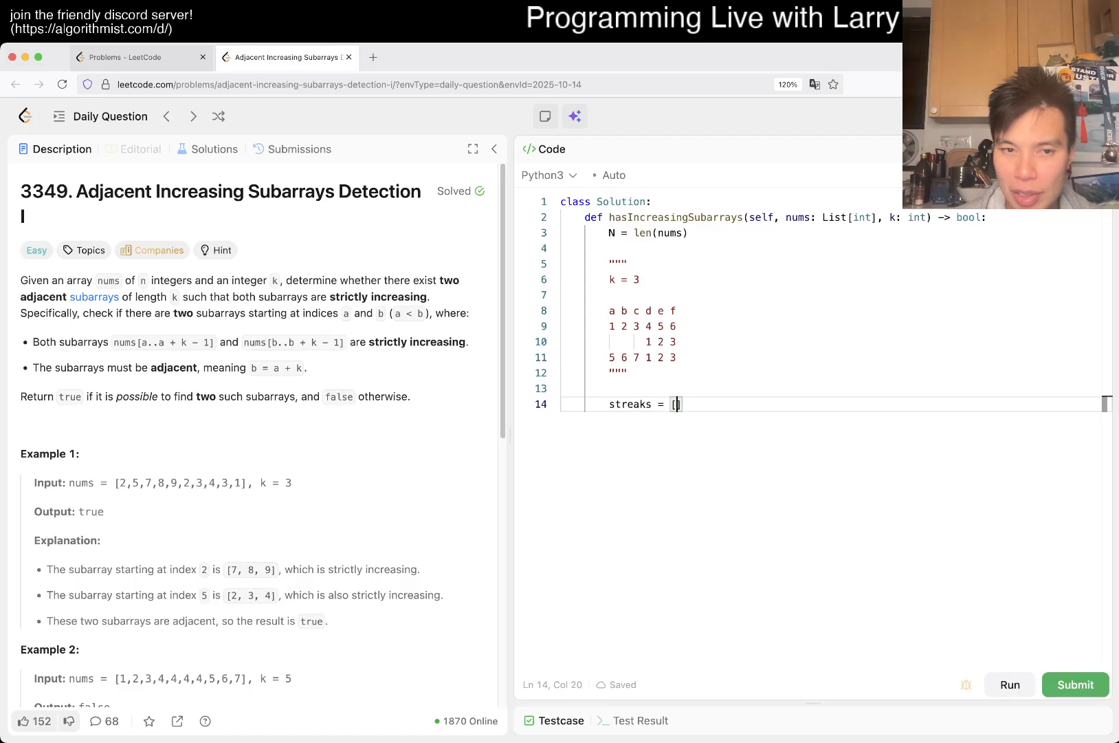
{"action": "type", "text": "0]"}
{"action": "type", "text": "for i"}
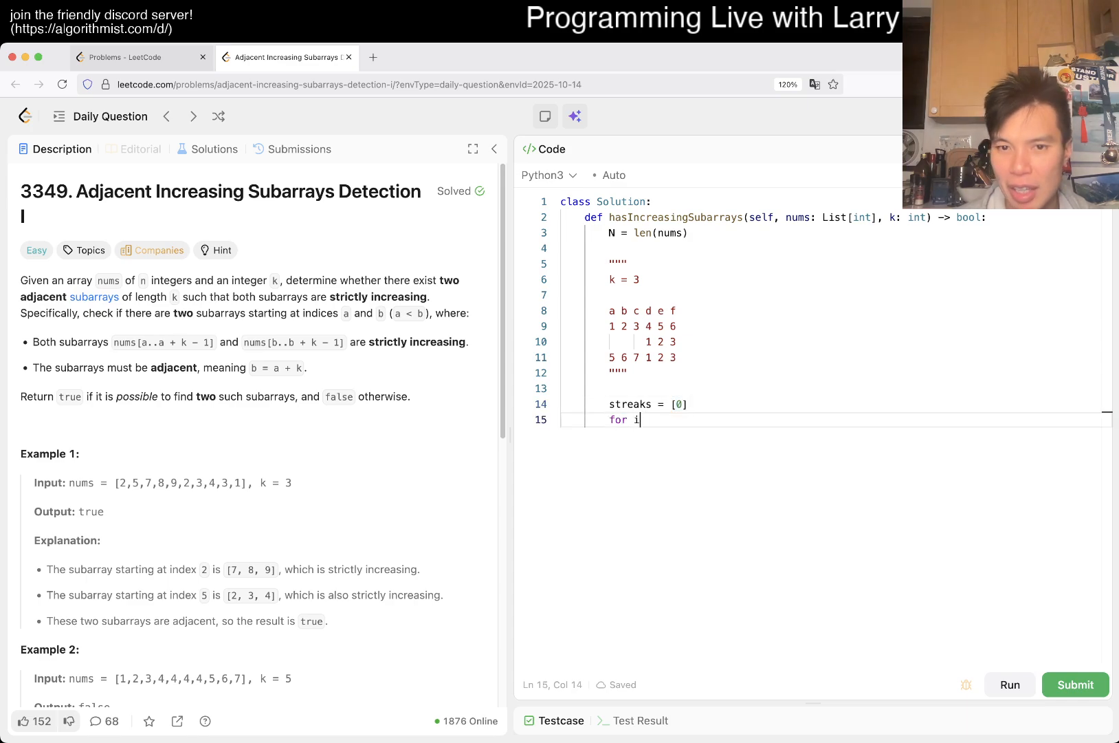
{"action": "type", "text": "x in num"}
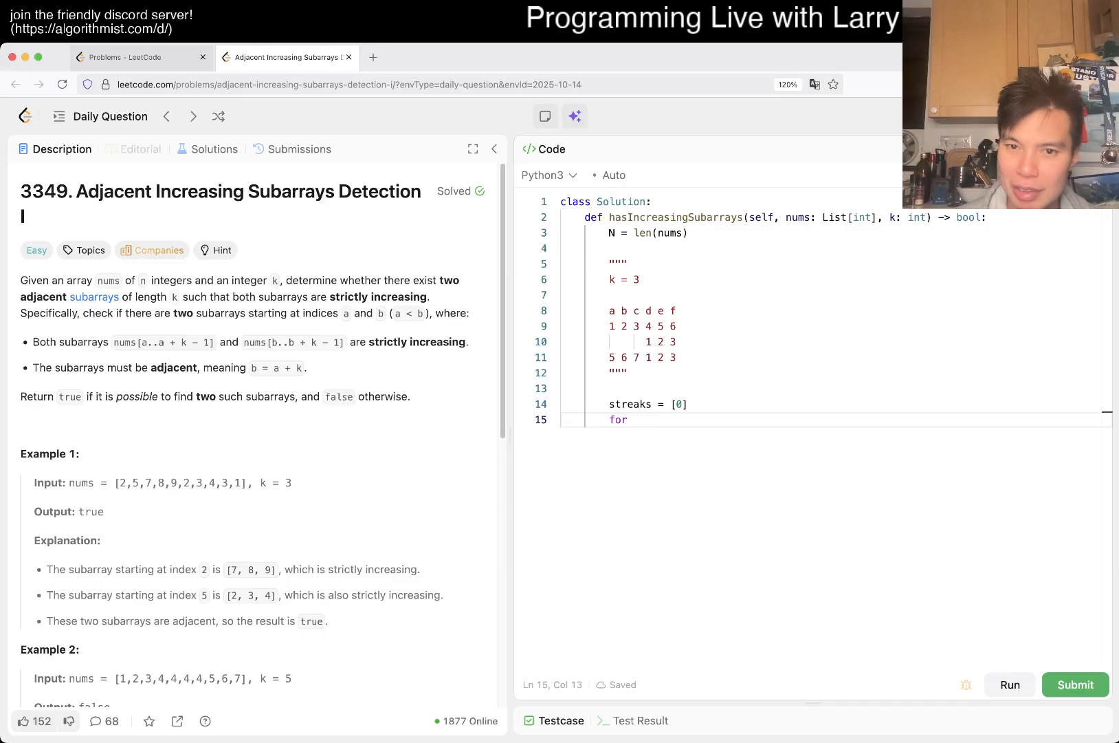
{"action": "type", "text": "count = 0"}
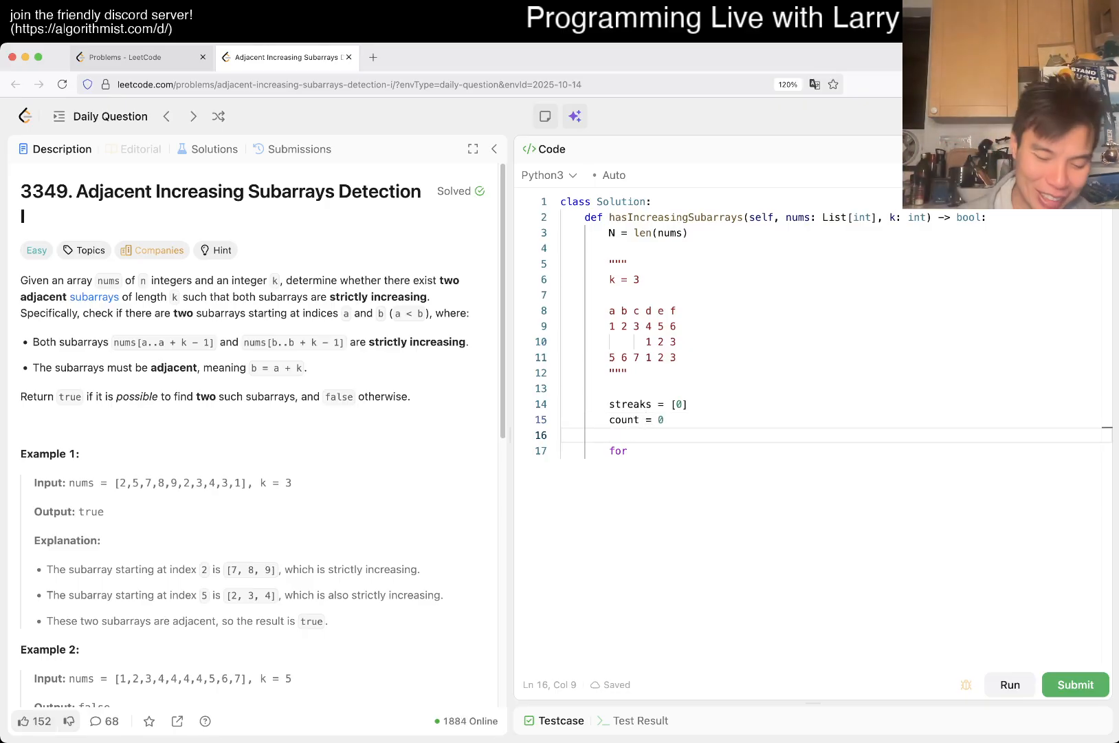
{"action": "type", "text": "last ="}
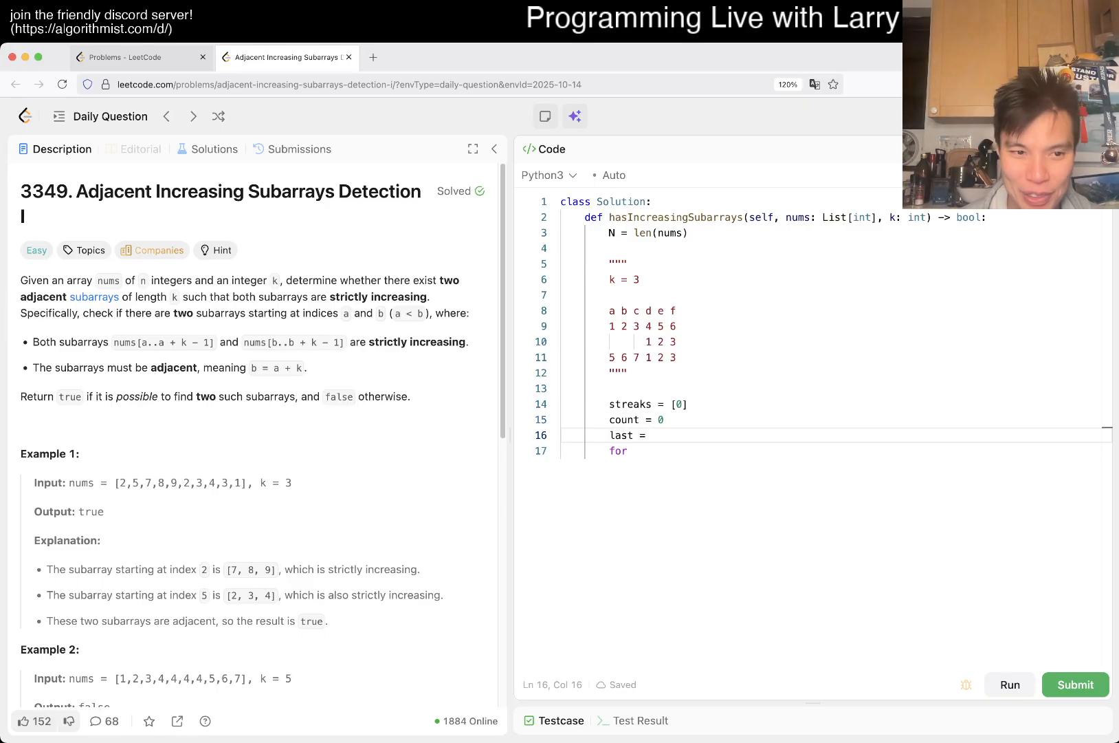
{"action": "type", "text": "-10"}
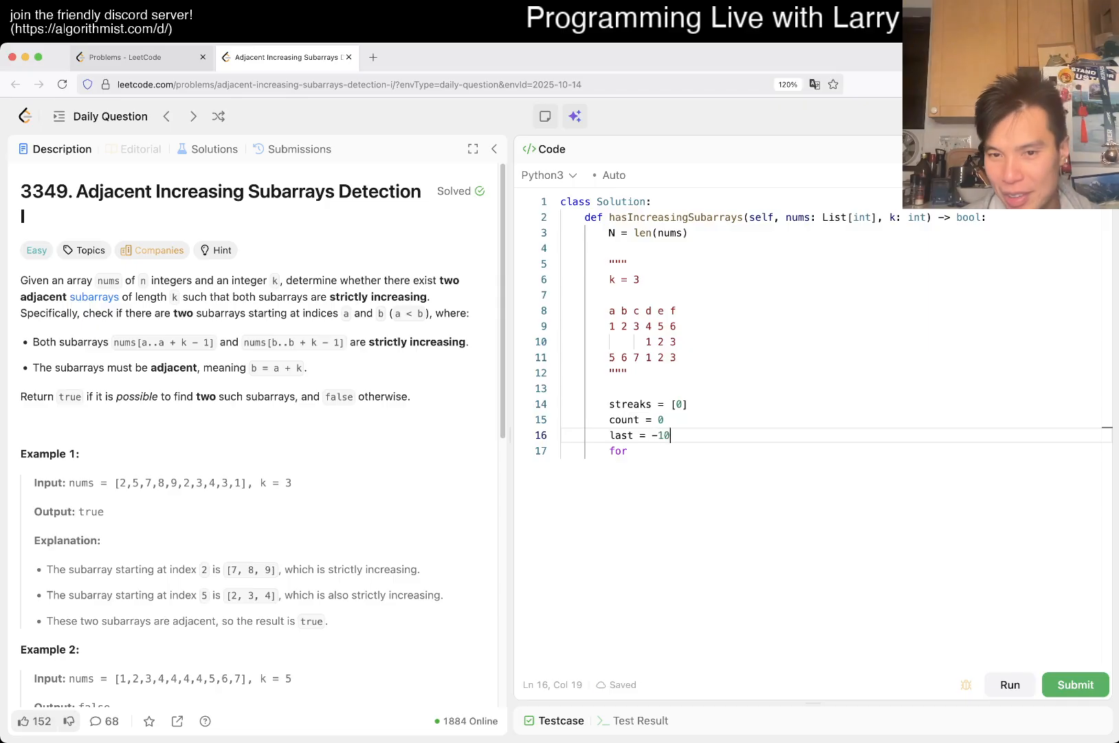
{"action": "type", "text": "000"}
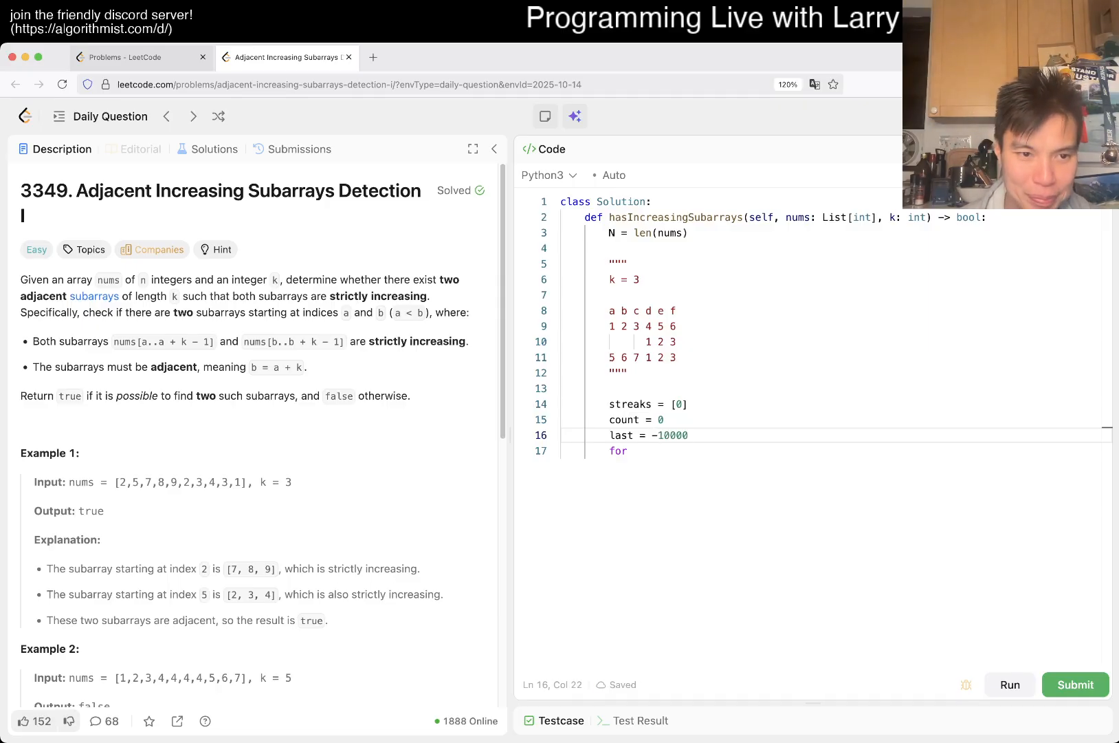
{"action": "scroll", "scroll_direction": "down", "scroll_amount": 3}
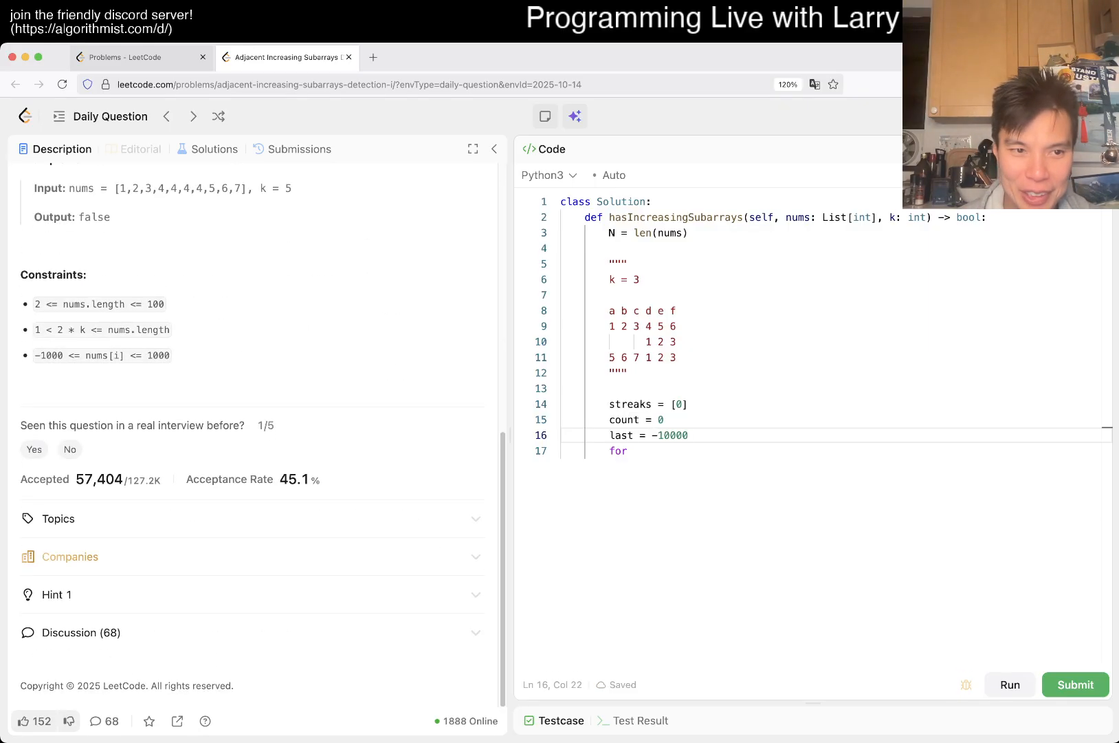
{"action": "scroll", "scroll_direction": "up", "scroll_amount": 3}
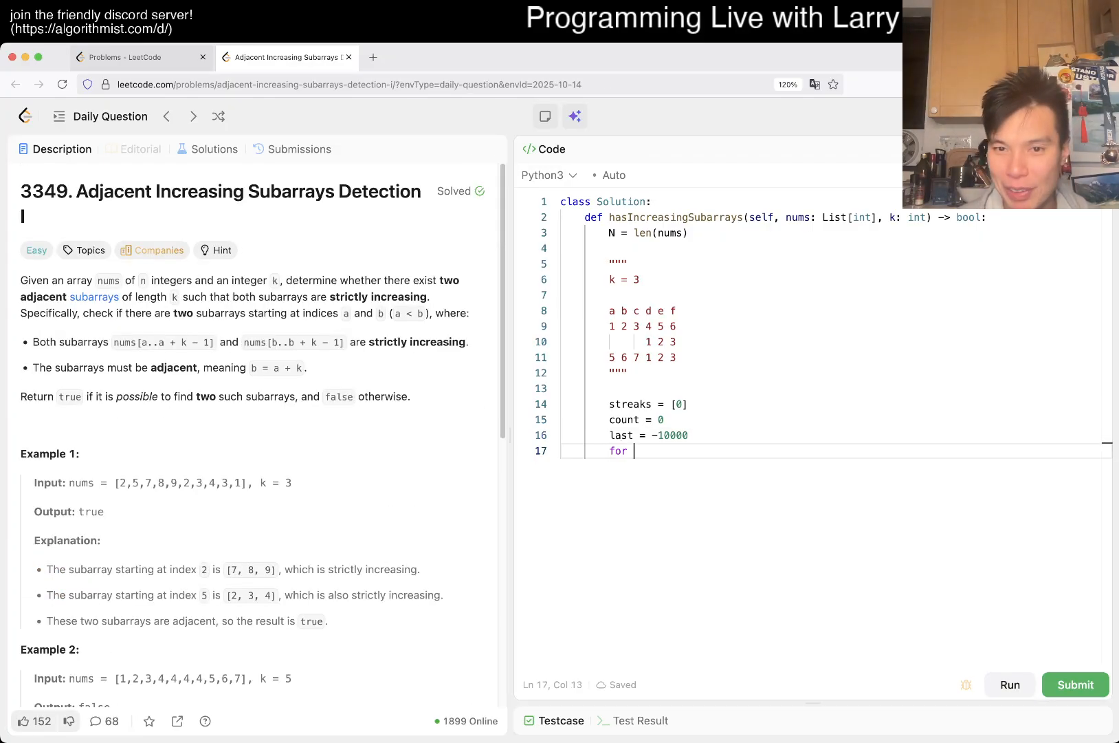
Loop over nums, incrementing or resetting count, appending it to streaks, and printing streaks
{"action": "type", "text": "x in"}
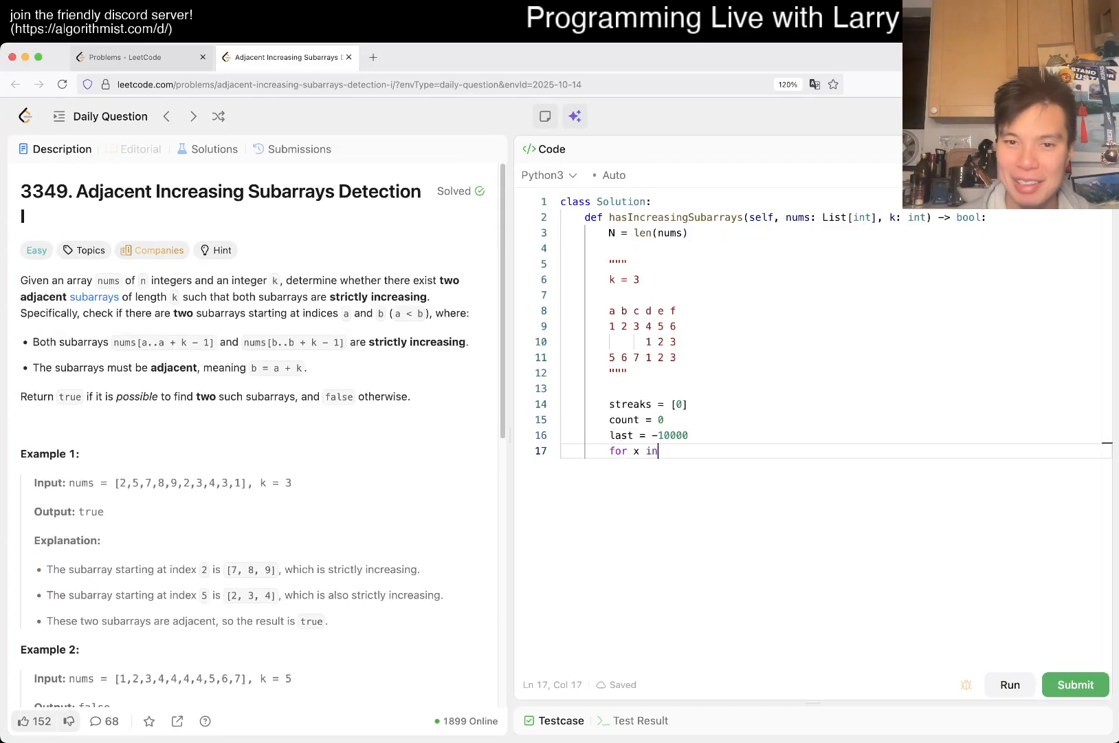
{"action": "type", "text": "nums:"}
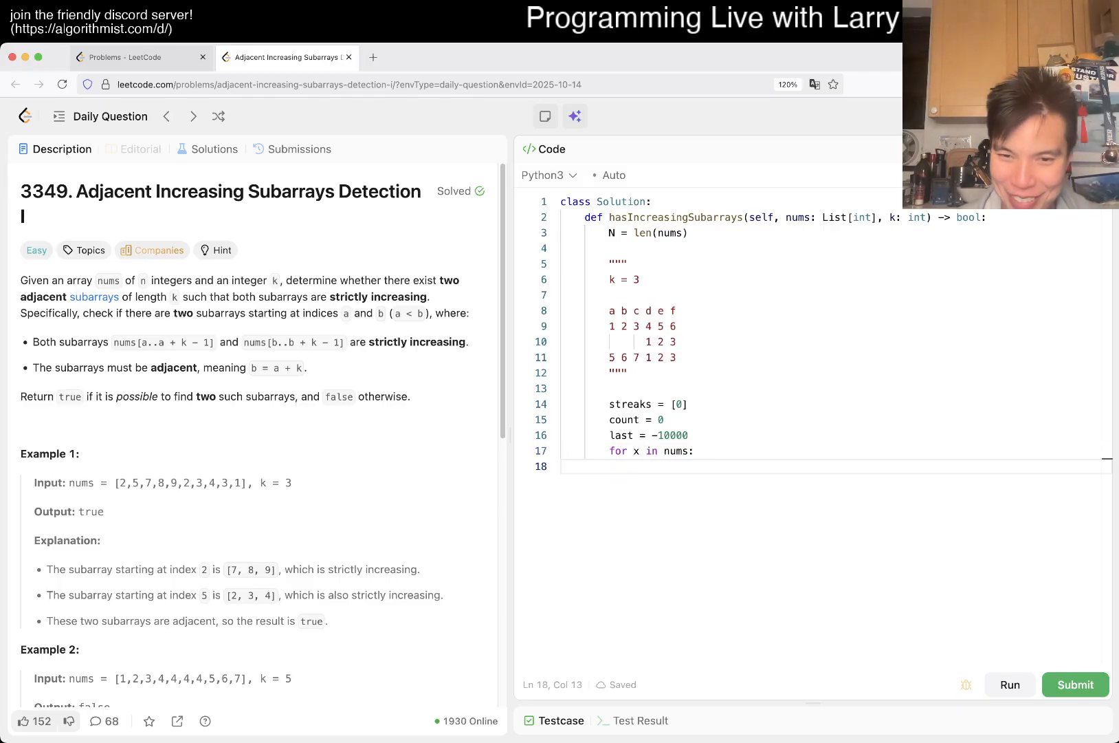
{"action": "type", "text": "if x"}
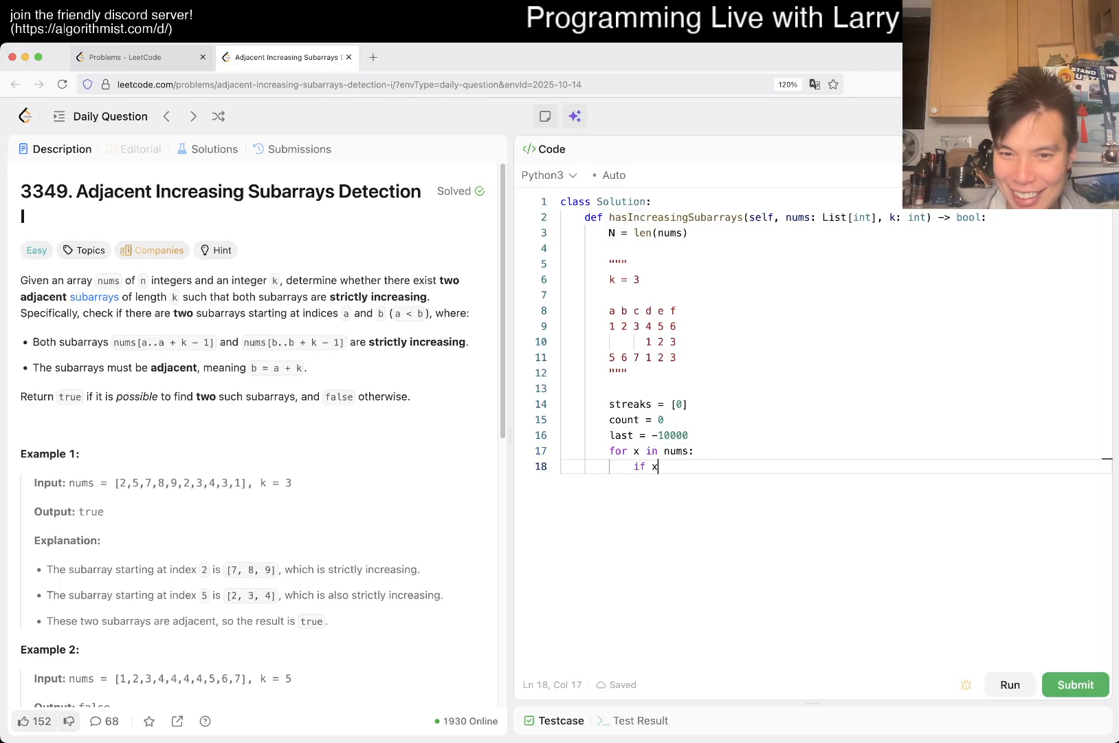
{"action": "type", "text": "> last:"}
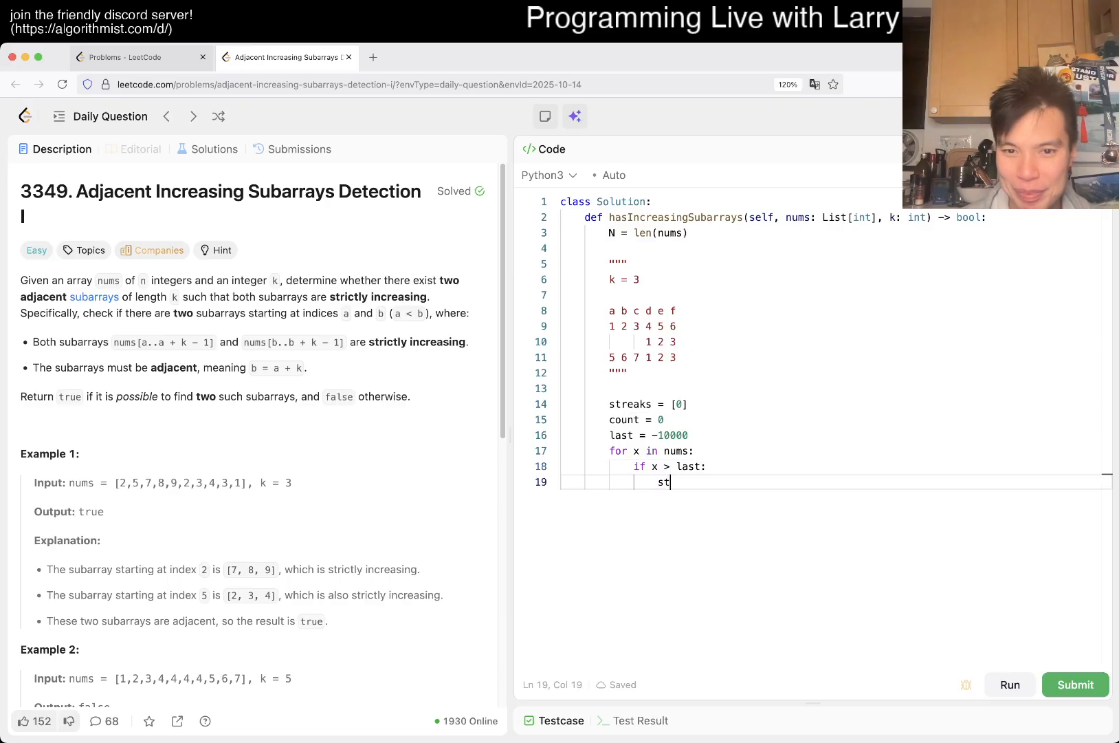
{"action": "type", "text": "count += 1"}
{"action": "type", "text": "else:"}
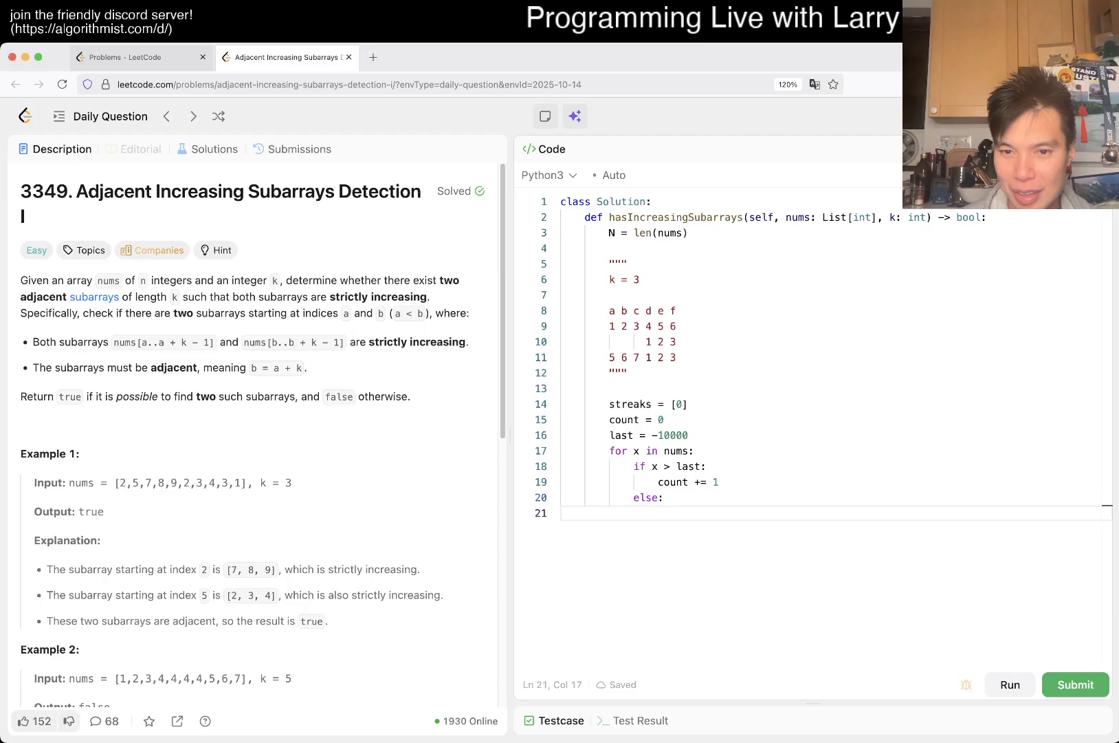
{"action": "type", "text": "count = 1"}
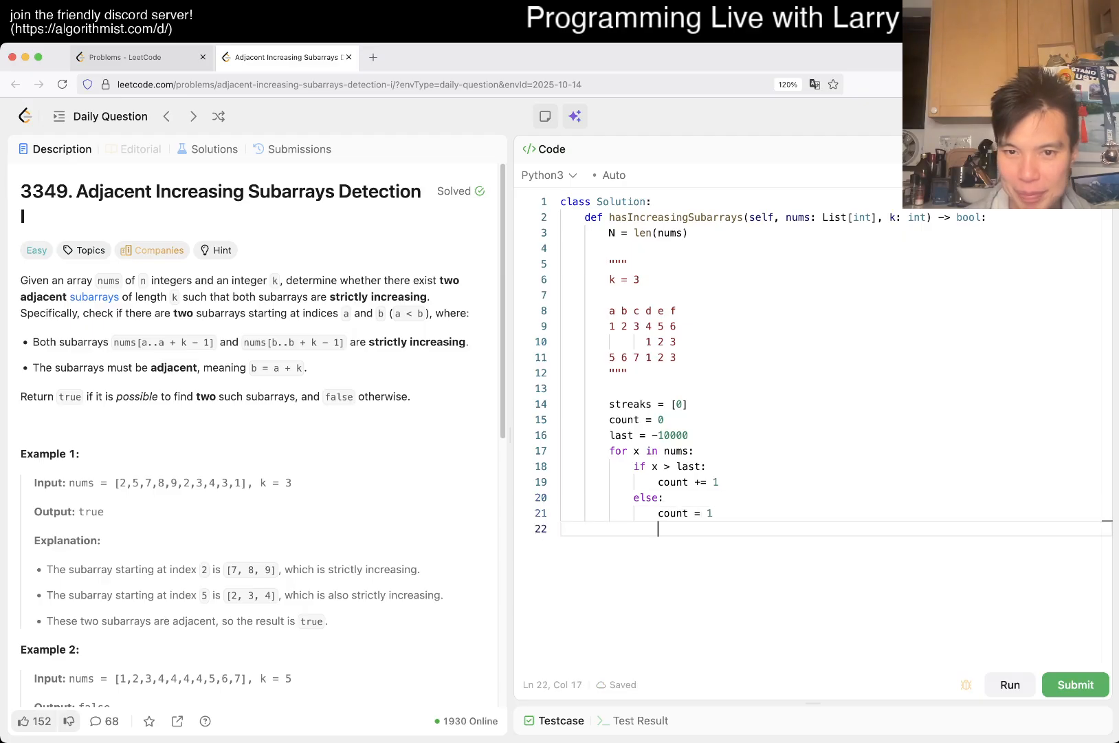
{"action": "type", "text": "streaks.append(count"}
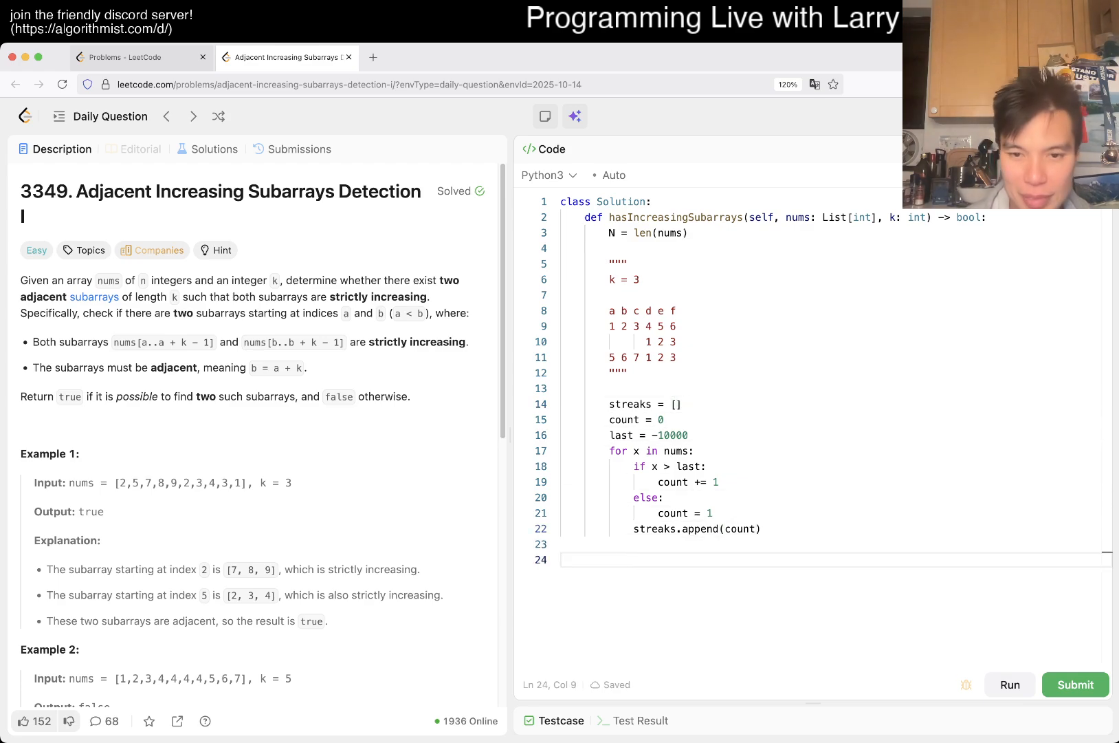
{"action": "type", "text": "print(streaks)"}
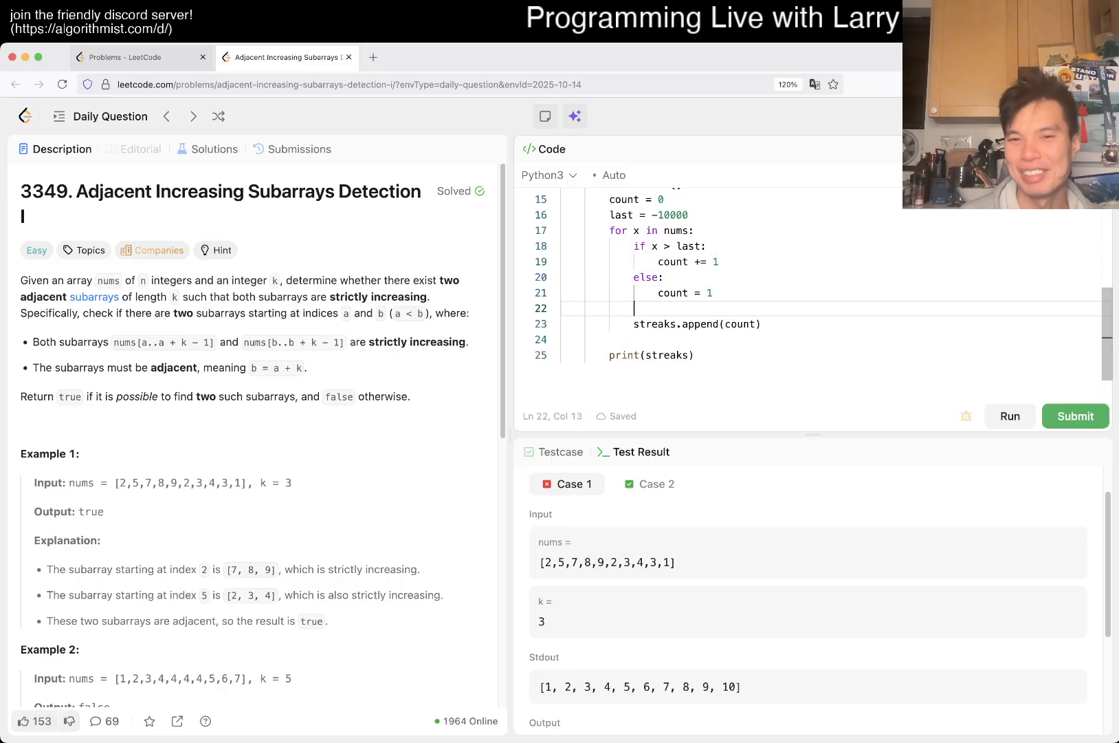
Set last = x inside the loop and rerun to check the printed streaks
{"action": "type", "text": "last = x"}
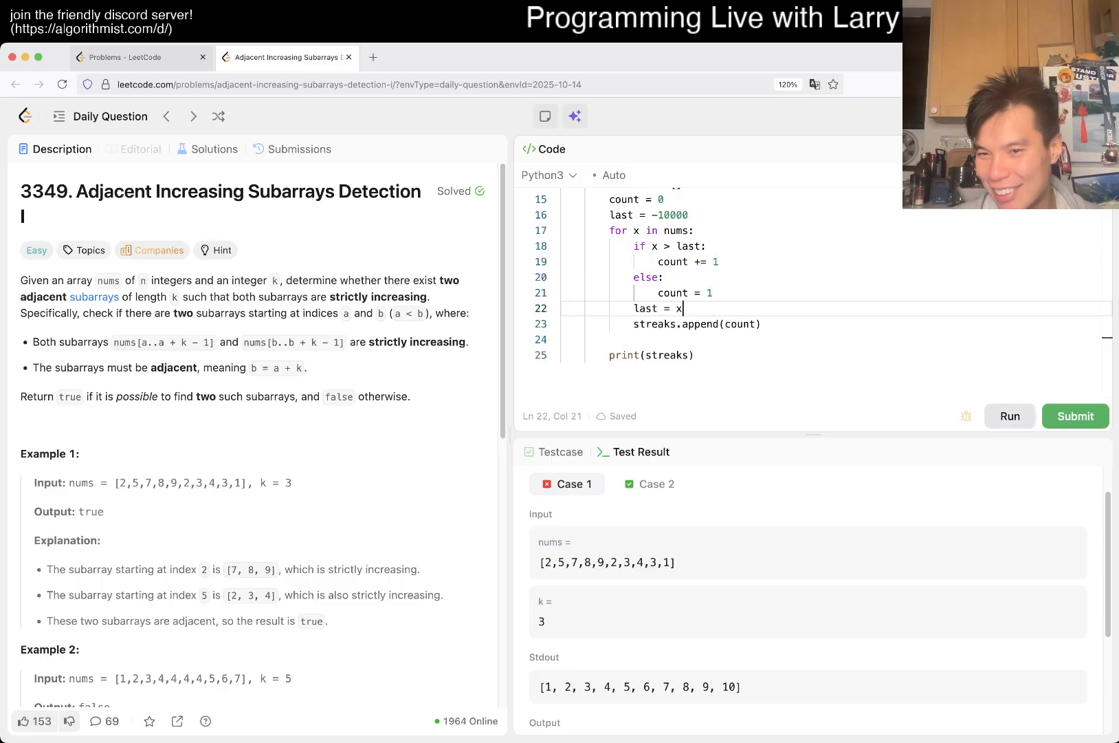
{"action": "left_click", "coordinate": [1008, 416]}
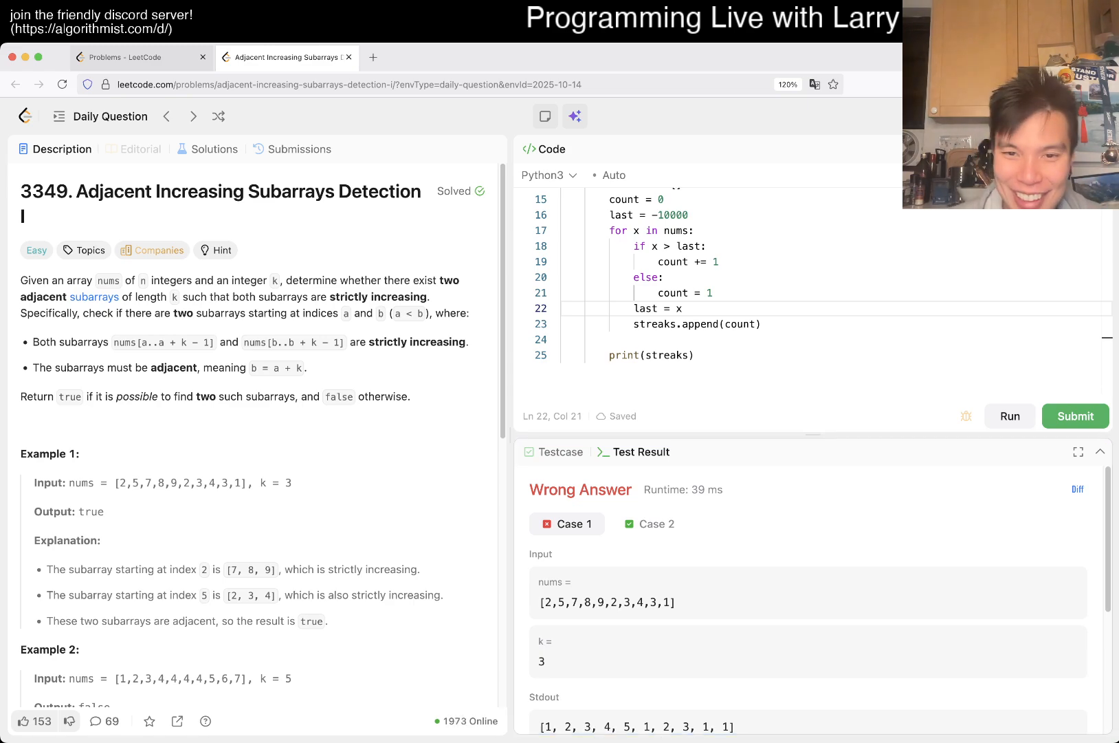
{"action": "scroll", "scroll_direction": "down", "scroll_amount": 3}
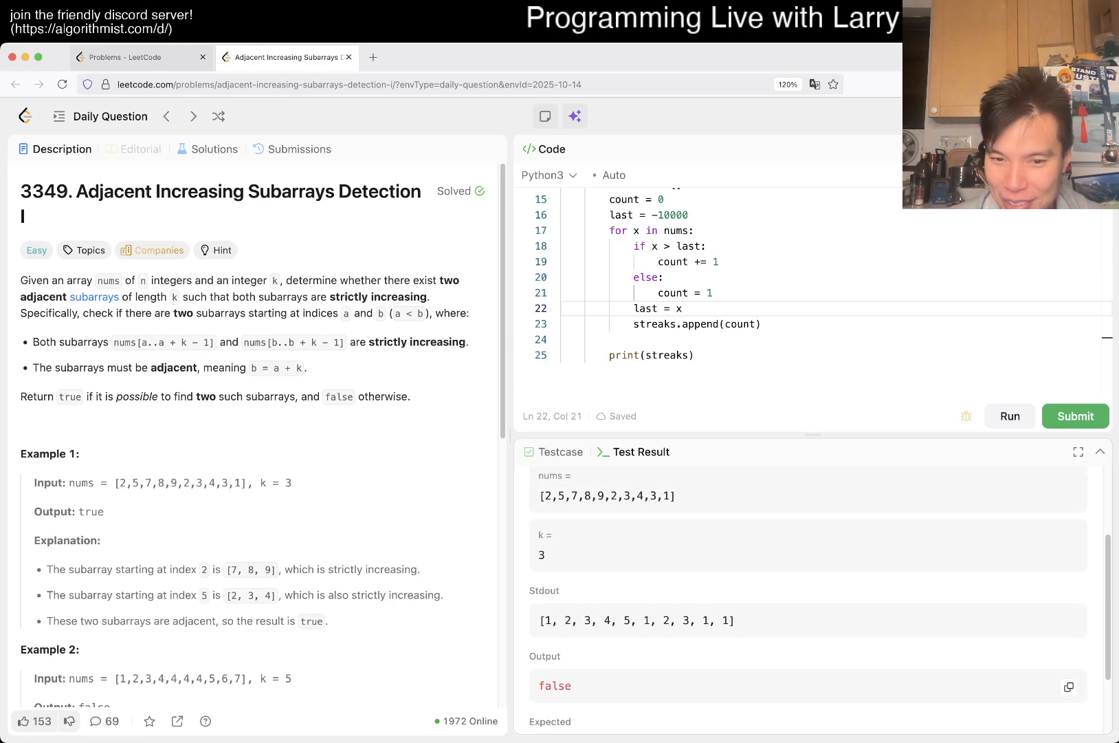
{"action": "scroll", "scroll_direction": "down", "scroll_amount": 3}
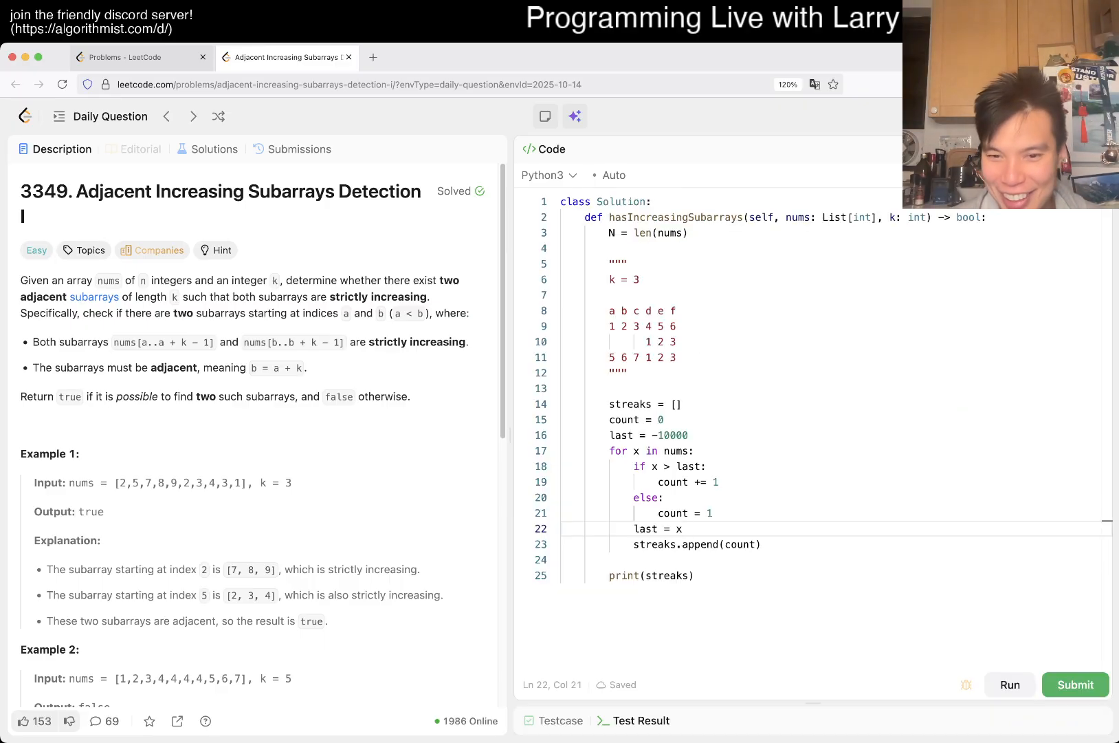
Add a loop returning True when streaks[i] == k and streaks[i - k] >= k
{"action": "double_click", "coordinate": [651, 575]}
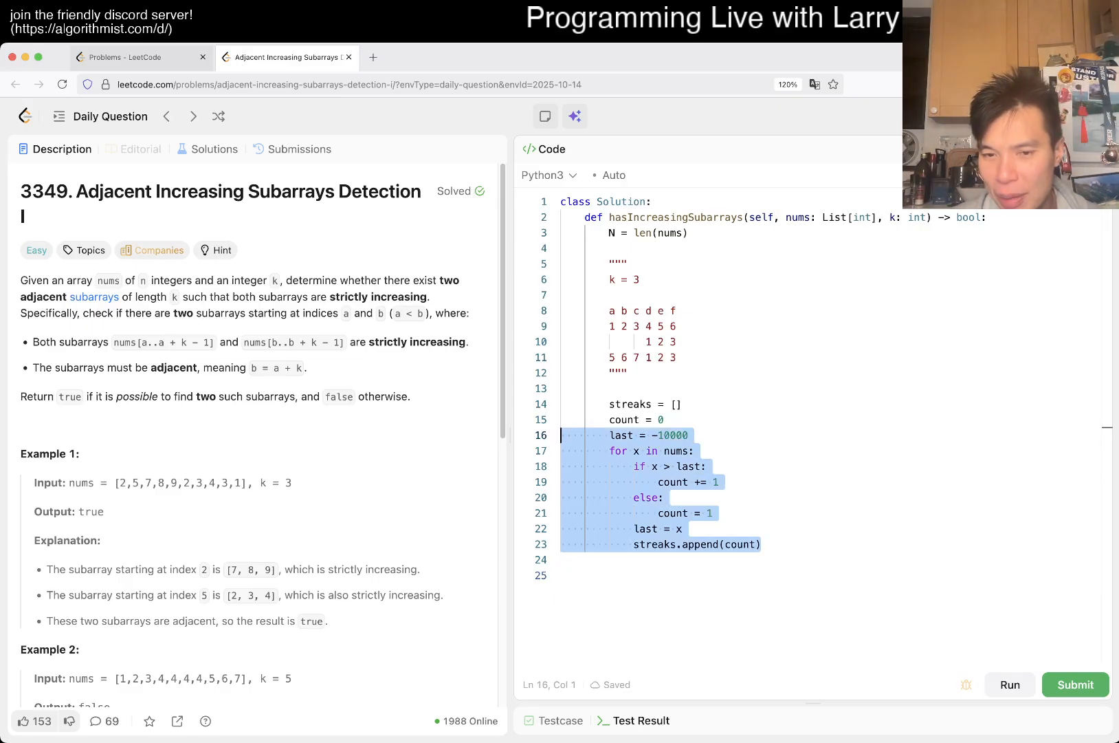
{"action": "left_click", "coordinate": [761, 544]}
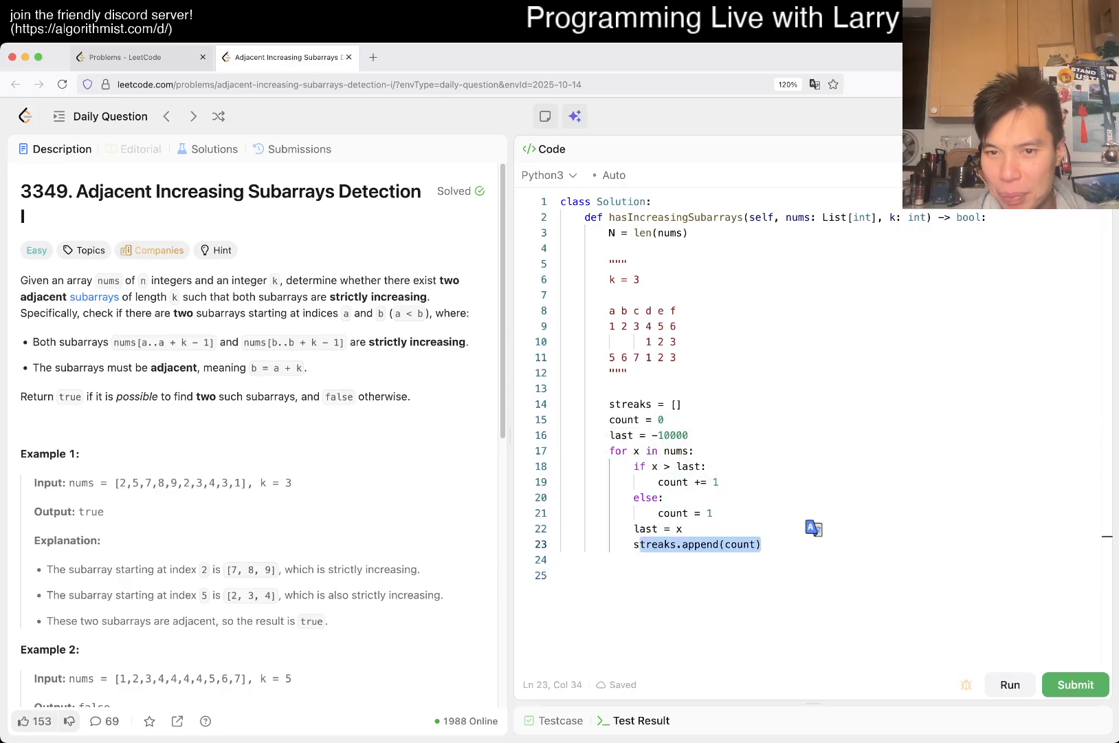
{"action": "left_click", "coordinate": [645, 357]}
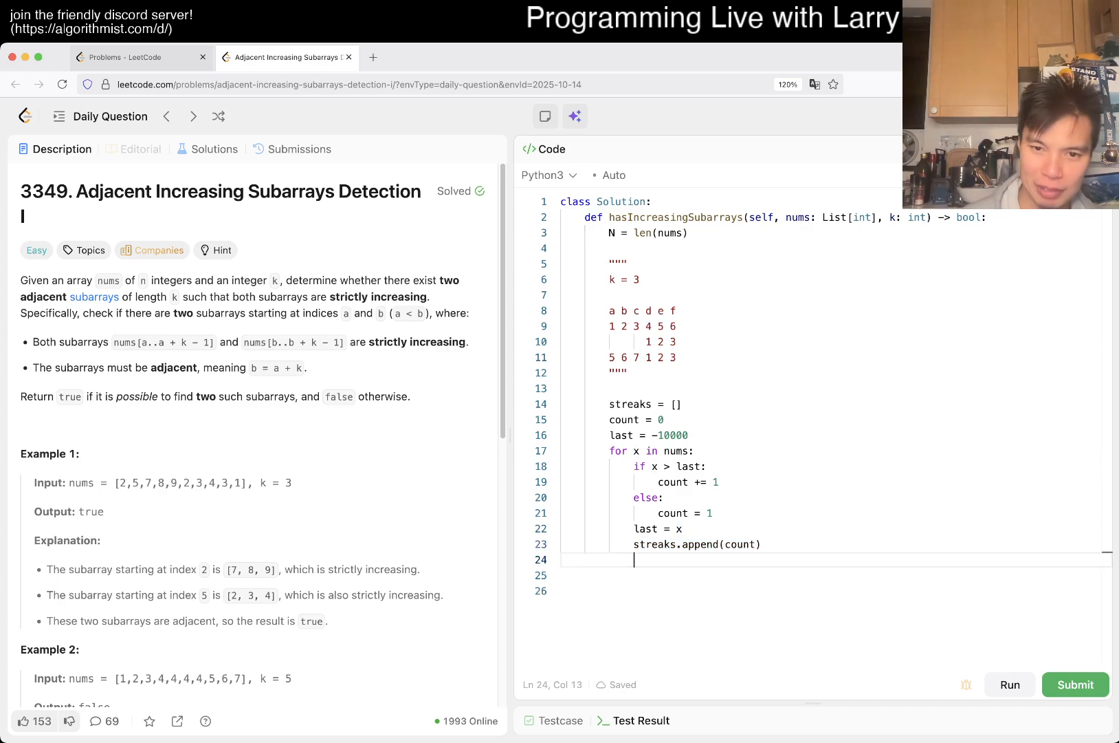
{"action": "type", "text": "for i in range(N):"}
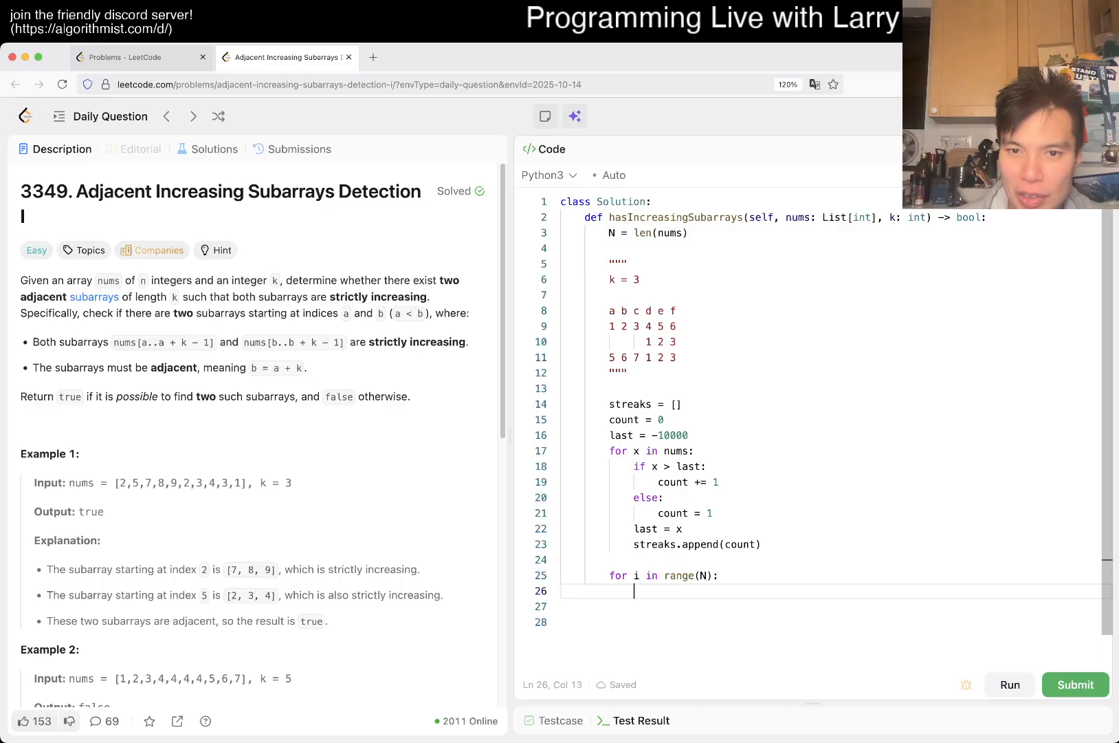
{"action": "type", "text": "if streaks"}
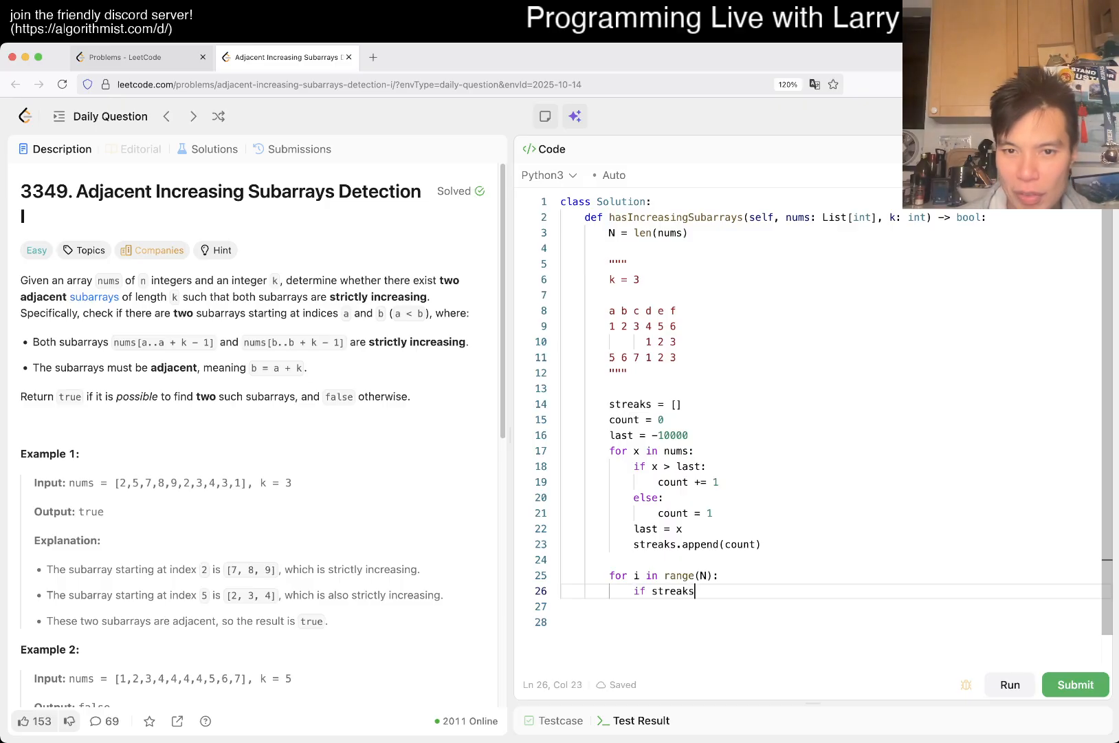
{"action": "type", "text": "[i]"}
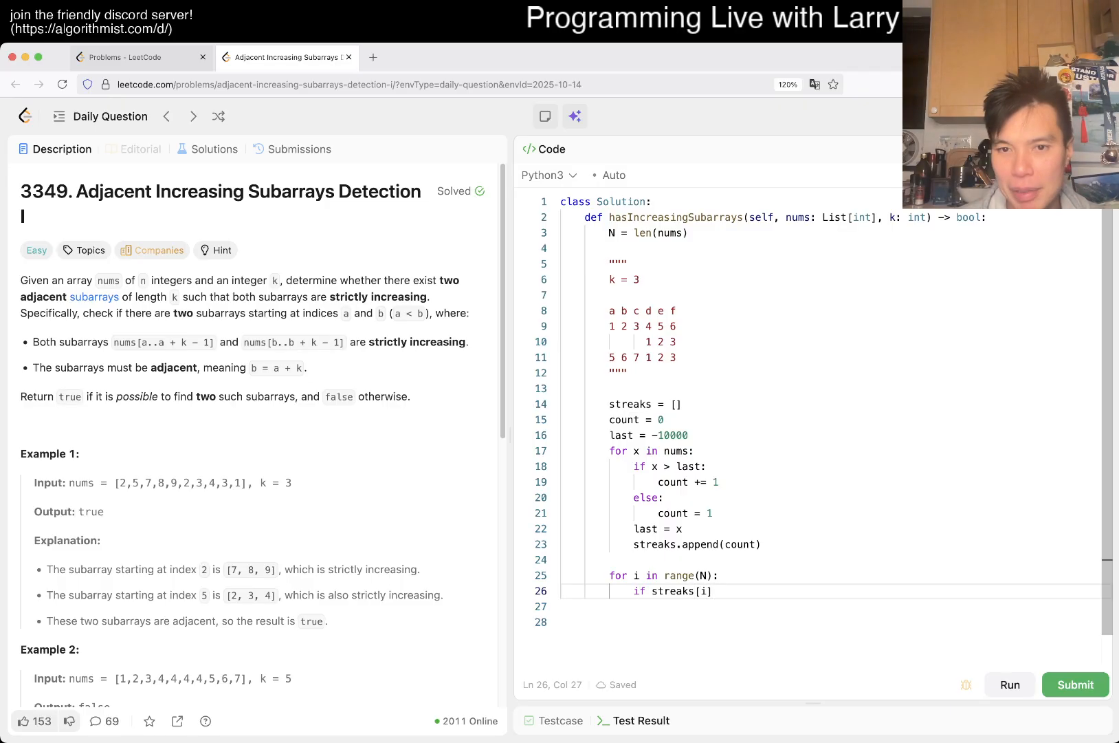
{"action": "type", "text": "== k and streaks[i"}
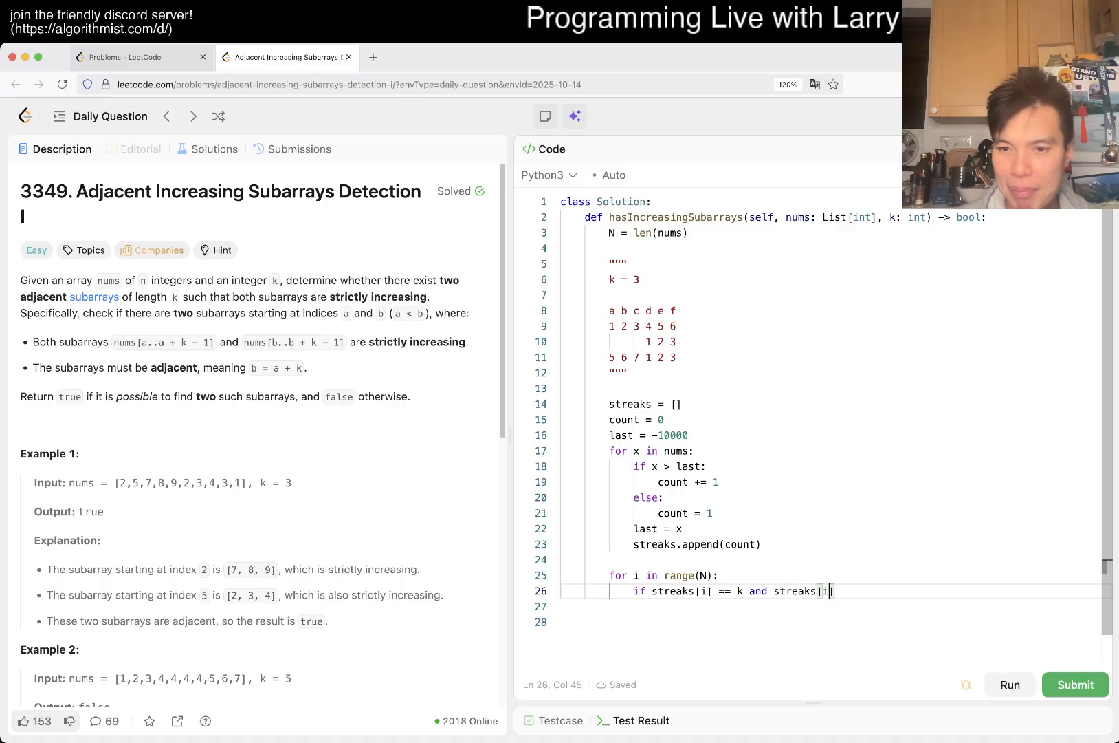
{"action": "type", "text": "- k] >= k:"}
{"action": "left_click", "coordinate": [831, 605]}
{"action": "type", "text": "return"}
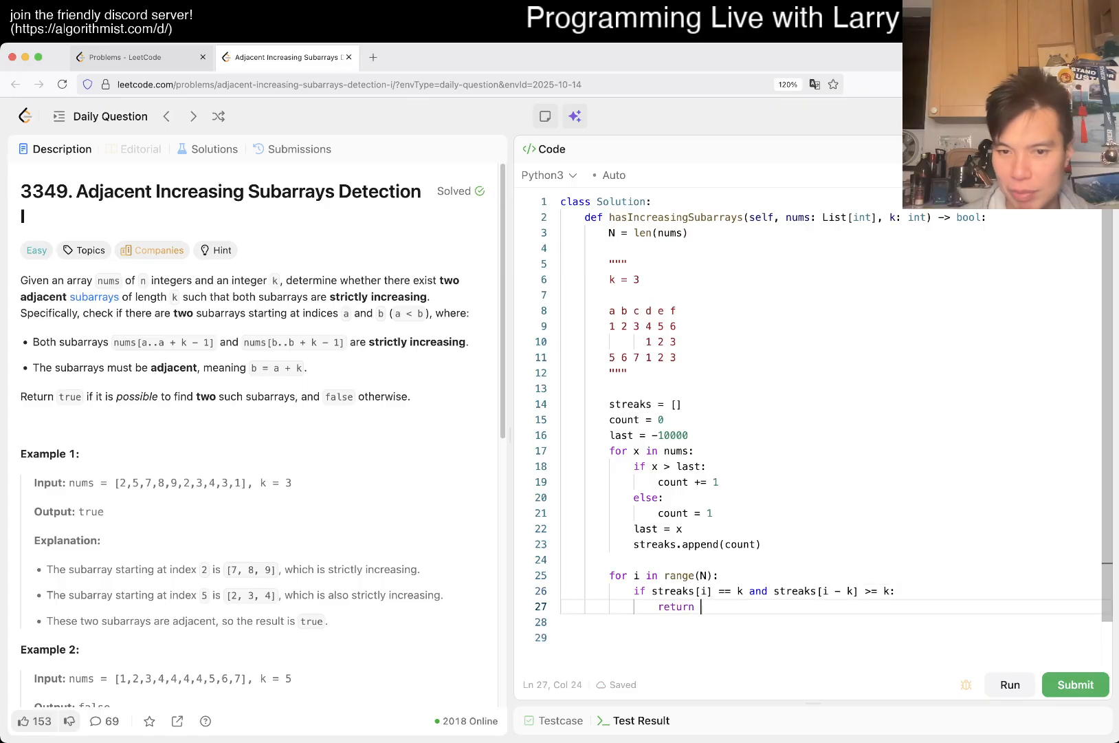
{"action": "type", "text": "True"}
{"action": "left_click", "coordinate": [830, 621]}
{"action": "type", "text": "return False"}
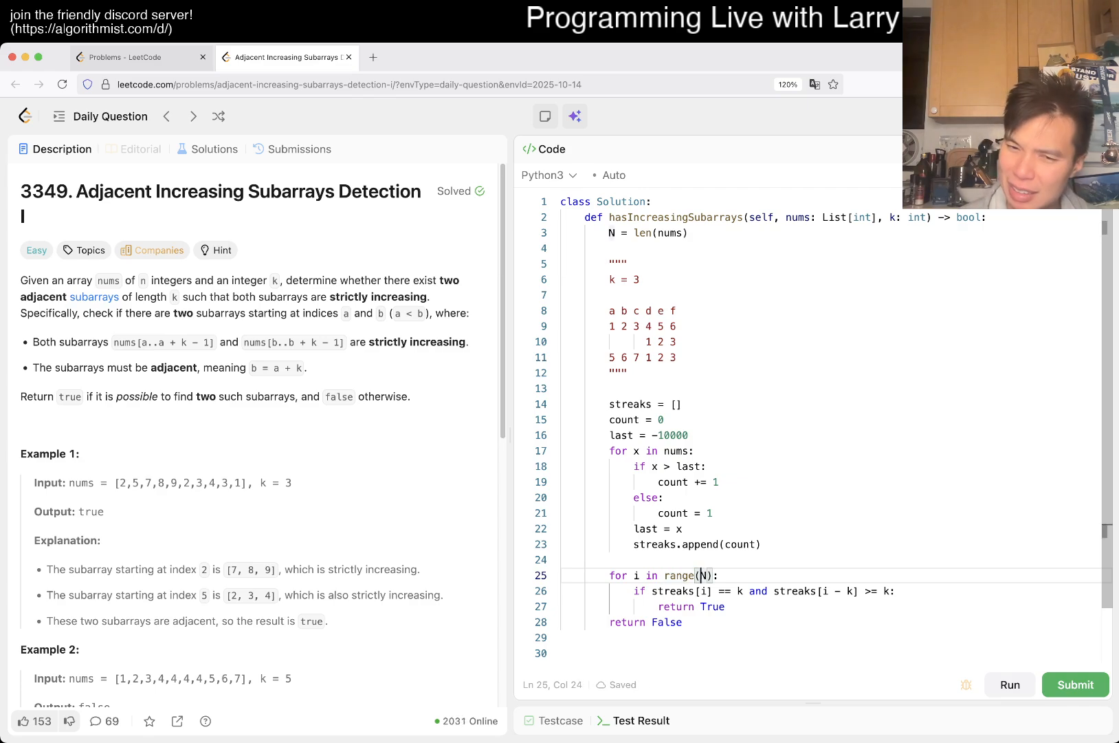
{"action": "type", "text": "k"}
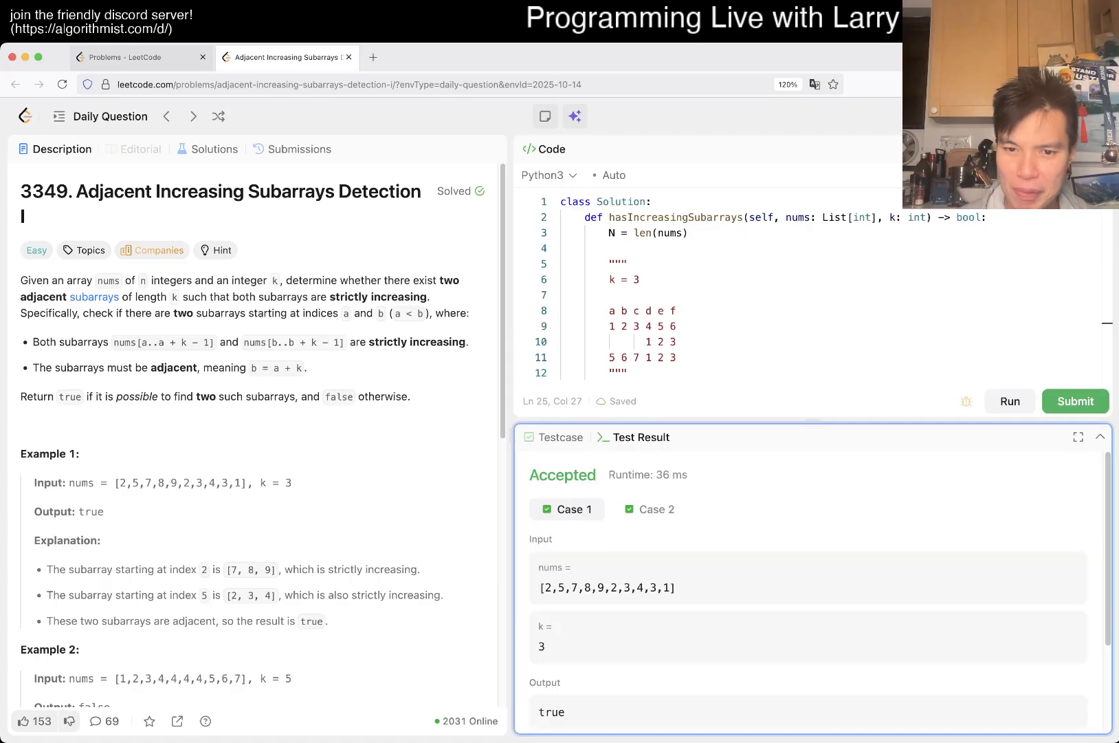
Like the problem and submit, getting Wrong Answer on nums [-15,19] with k = 1
{"action": "left_click", "coordinate": [32, 721]}
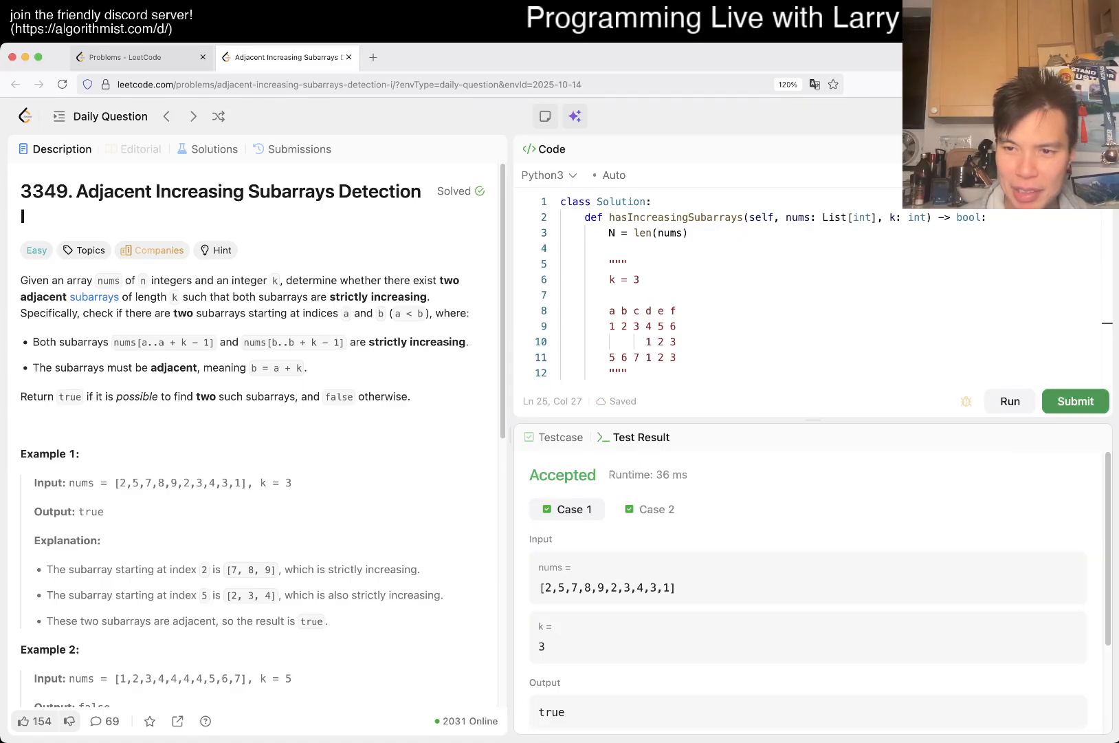
{"action": "left_click", "coordinate": [1075, 401]}
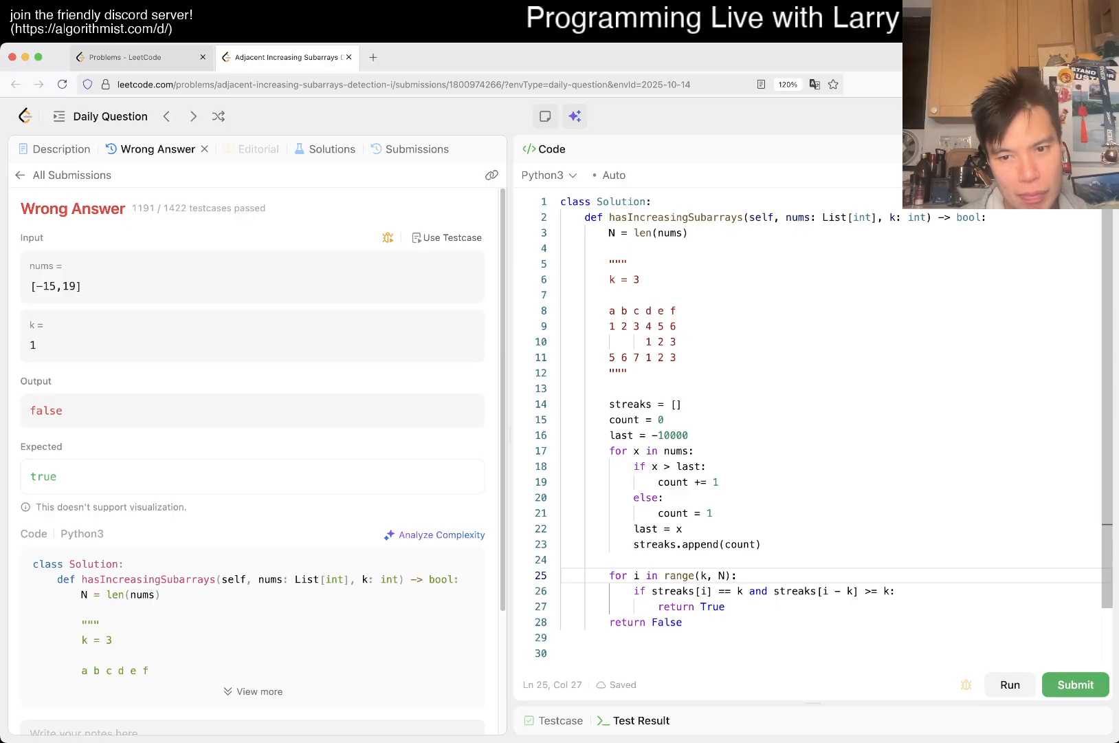
Print streaks before the final loop and run the testcases
{"action": "left_click", "coordinate": [702, 591]}
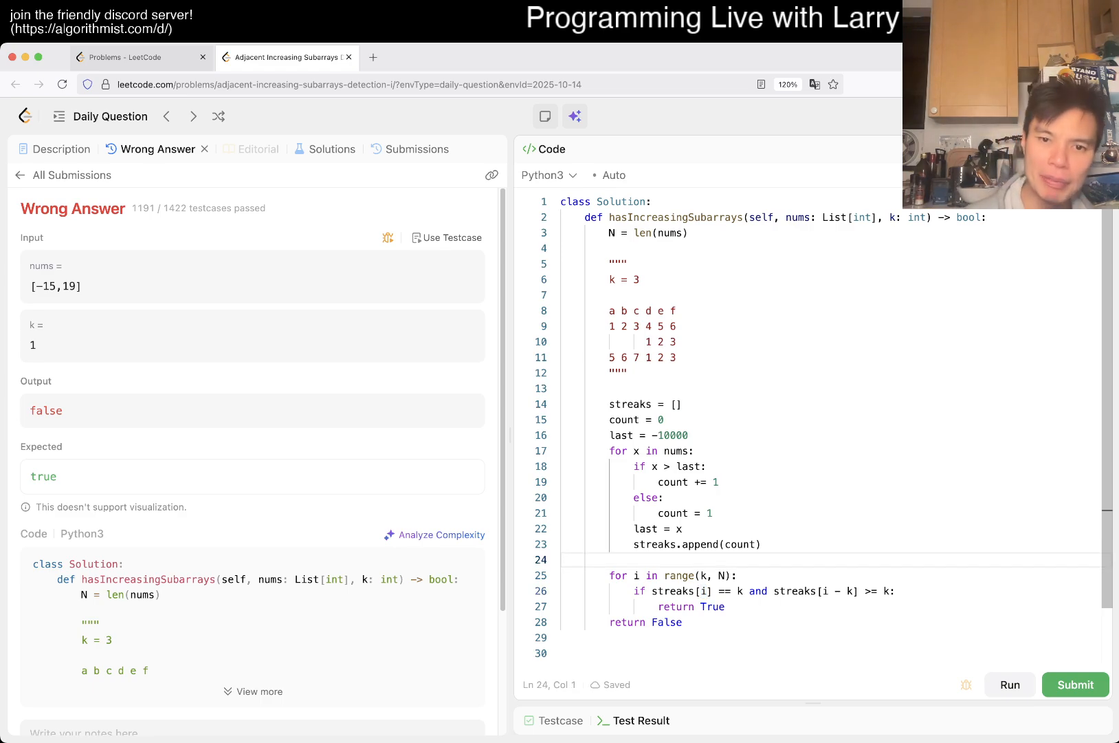
{"action": "type", "text": "print()"}
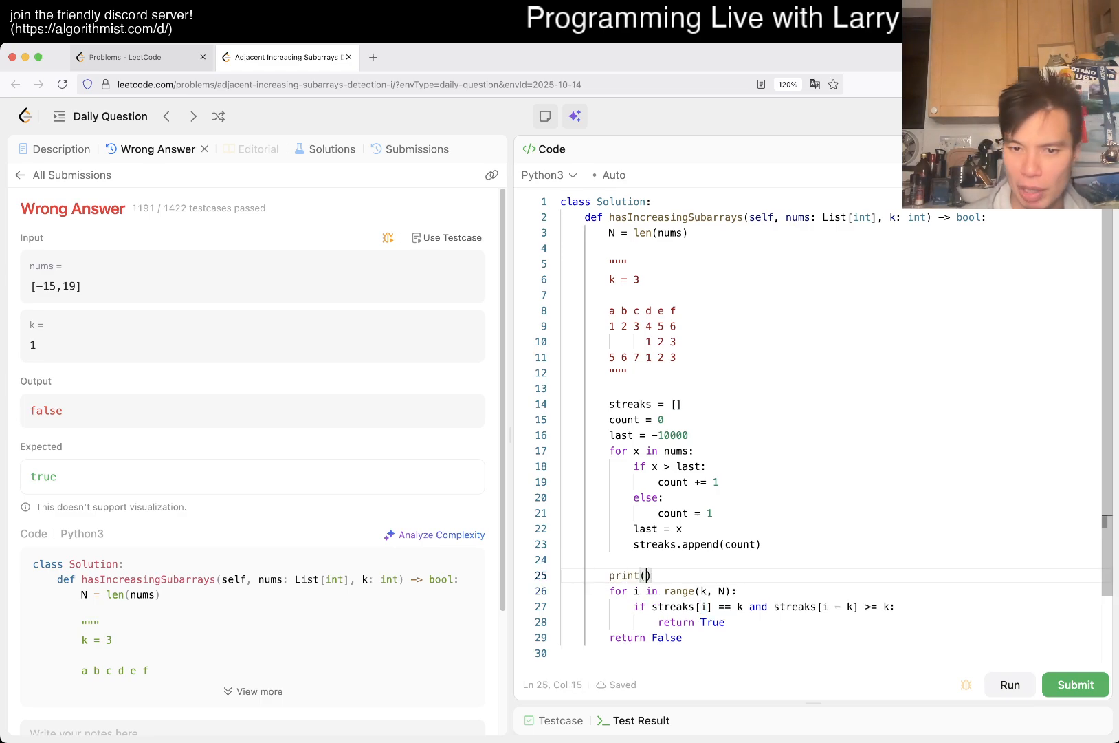
{"action": "type", "text": "streaks"}
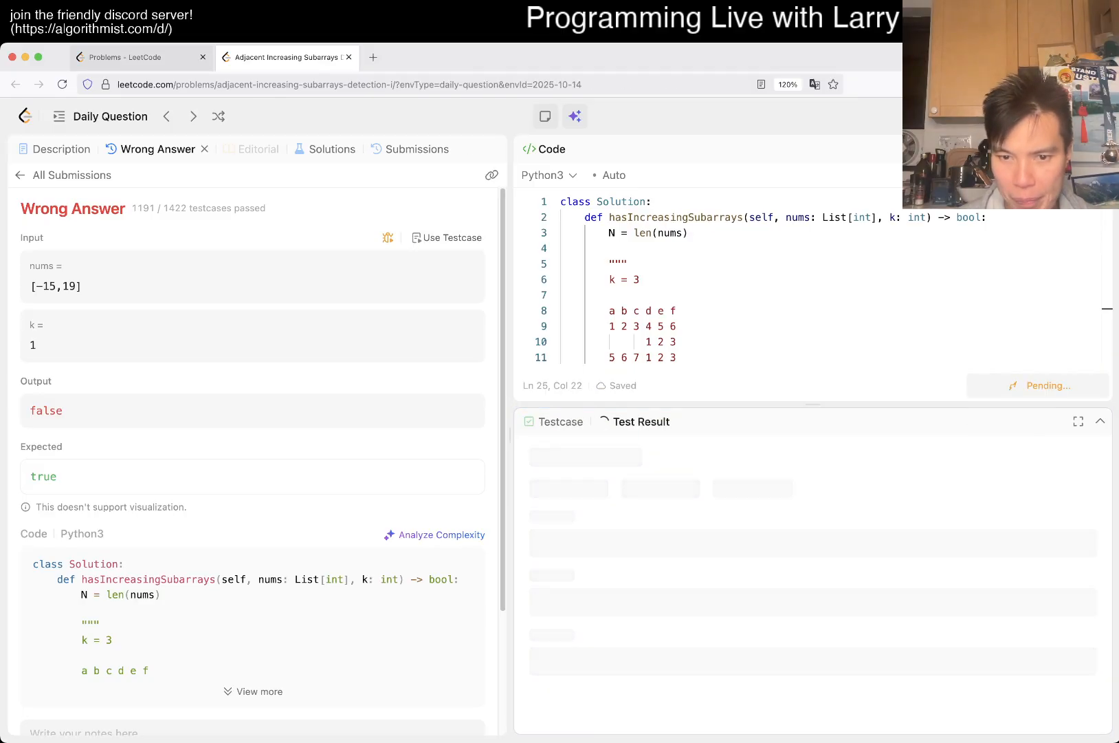
{"action": "left_click", "coordinate": [1010, 386]}
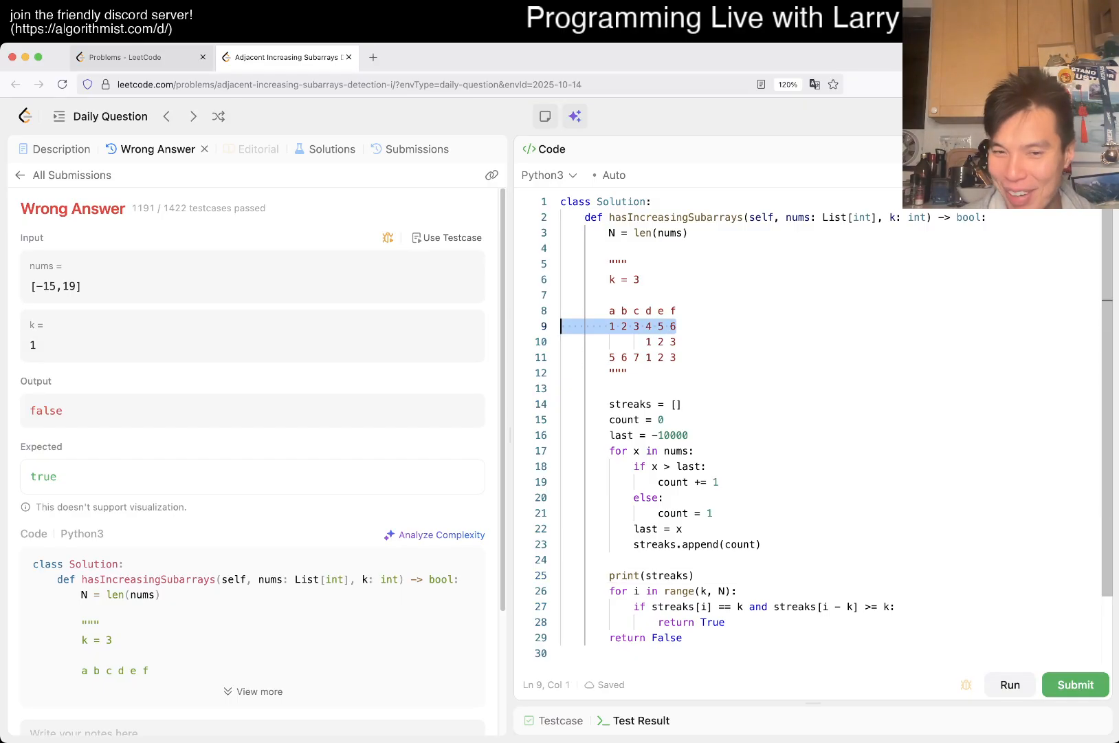
Add a check returning True when streaks[i] >= k * 2, then rerun
{"action": "left_click", "coordinate": [695, 621]}
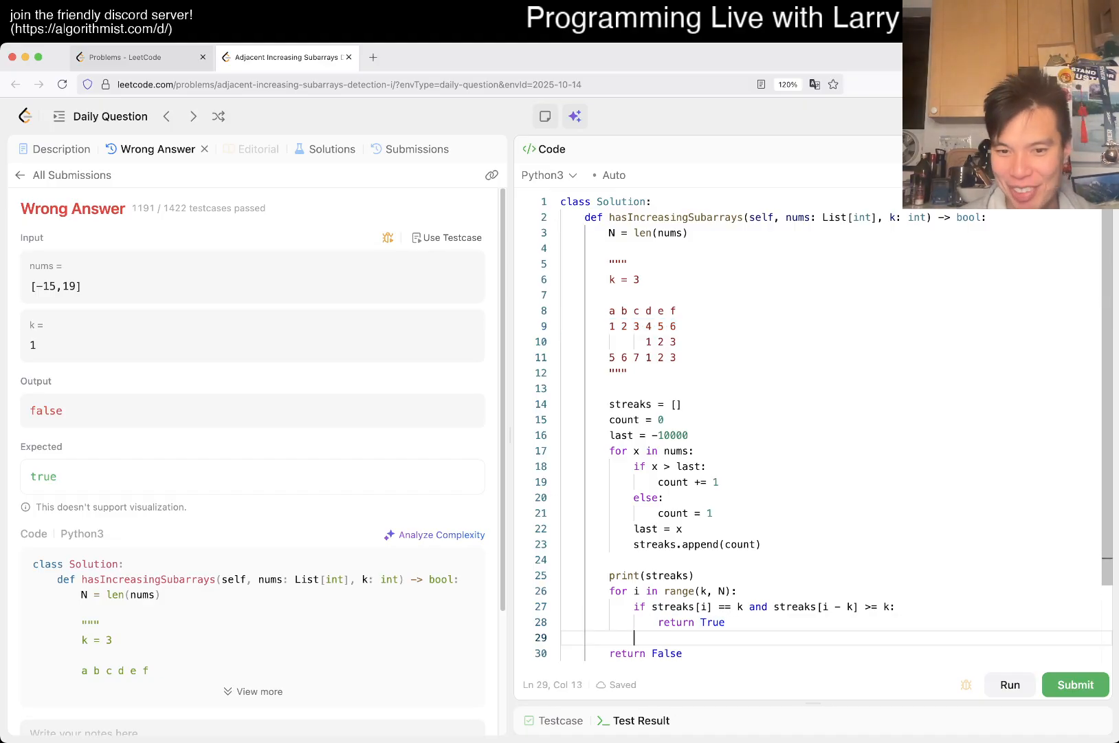
{"action": "type", "text": "if streaks[i] >= k * 2:"}
{"action": "type", "text": "return True"}
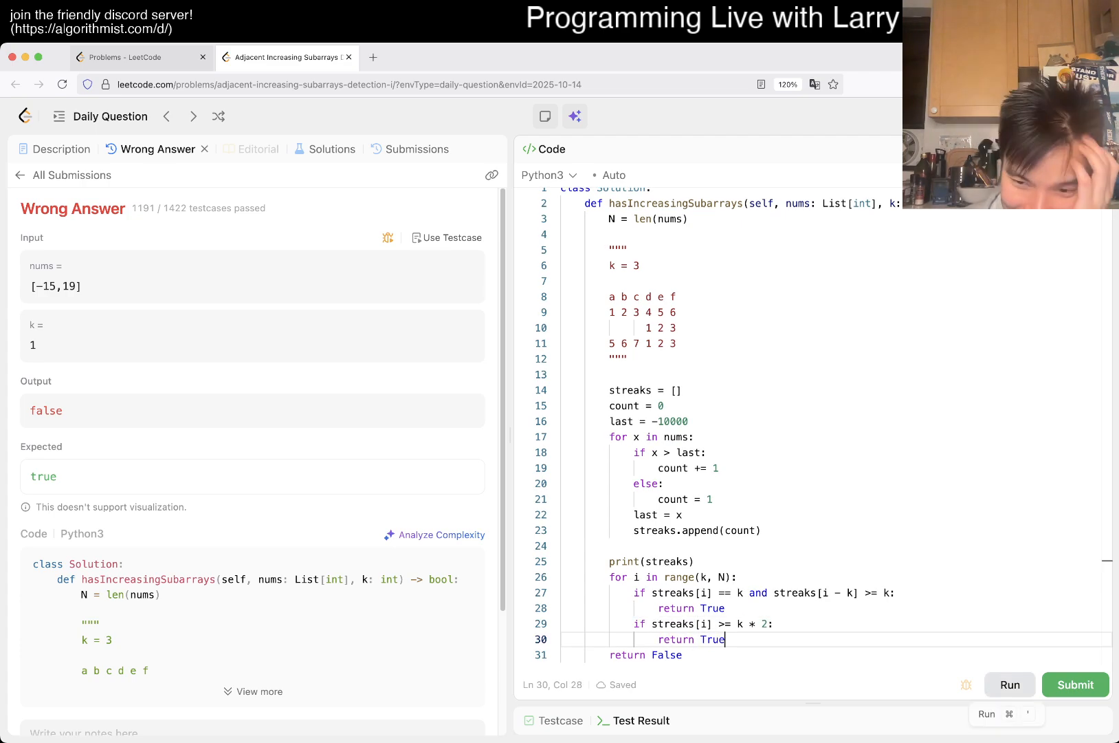
{"action": "left_click", "coordinate": [1009, 684]}
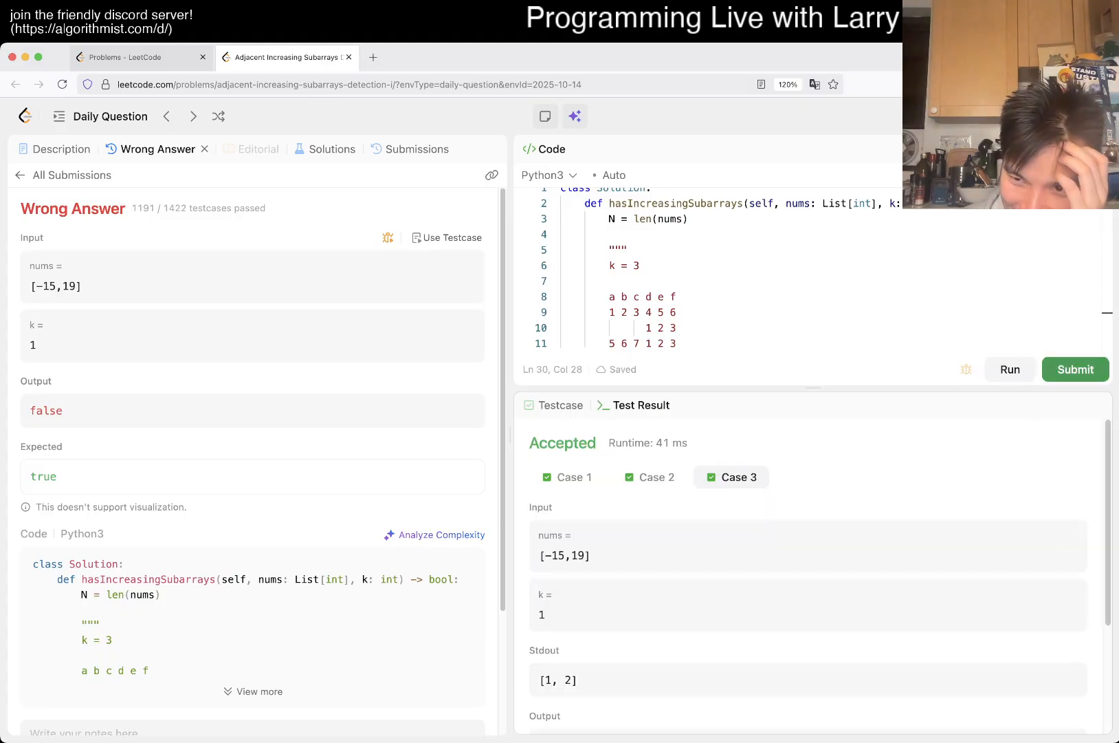
Submit the solution, dismiss the challenge popup, and return to the Description tab
{"action": "left_click", "coordinate": [1076, 369]}
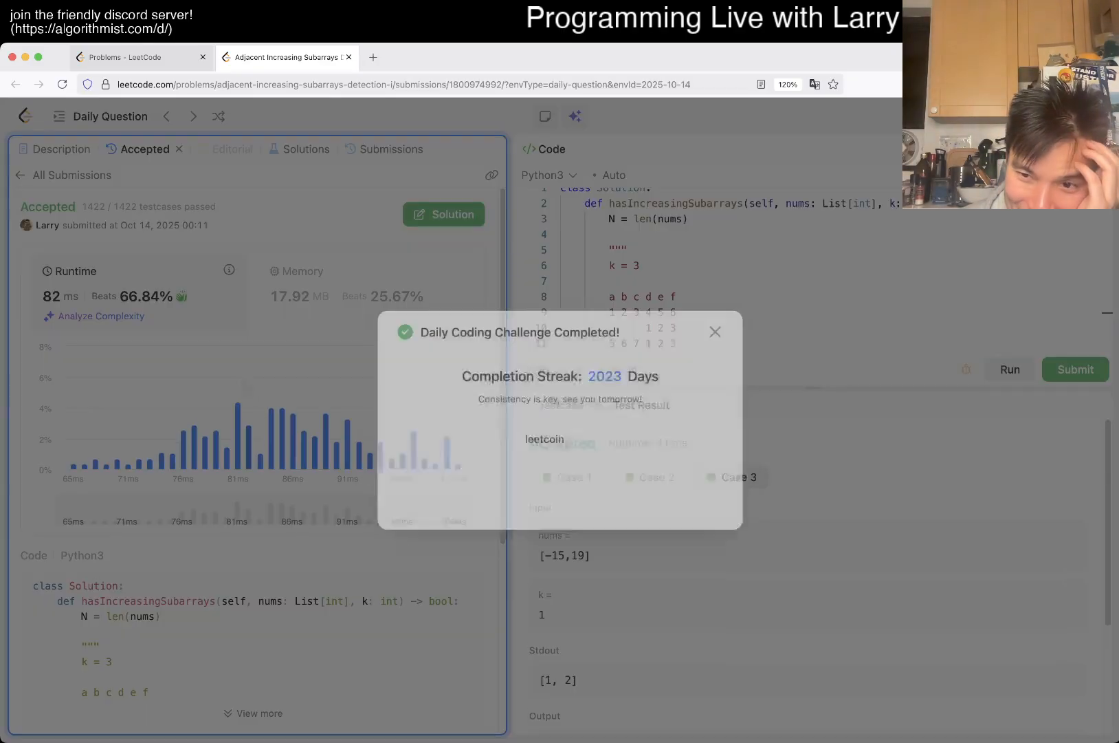
{"action": "left_click", "coordinate": [715, 332]}
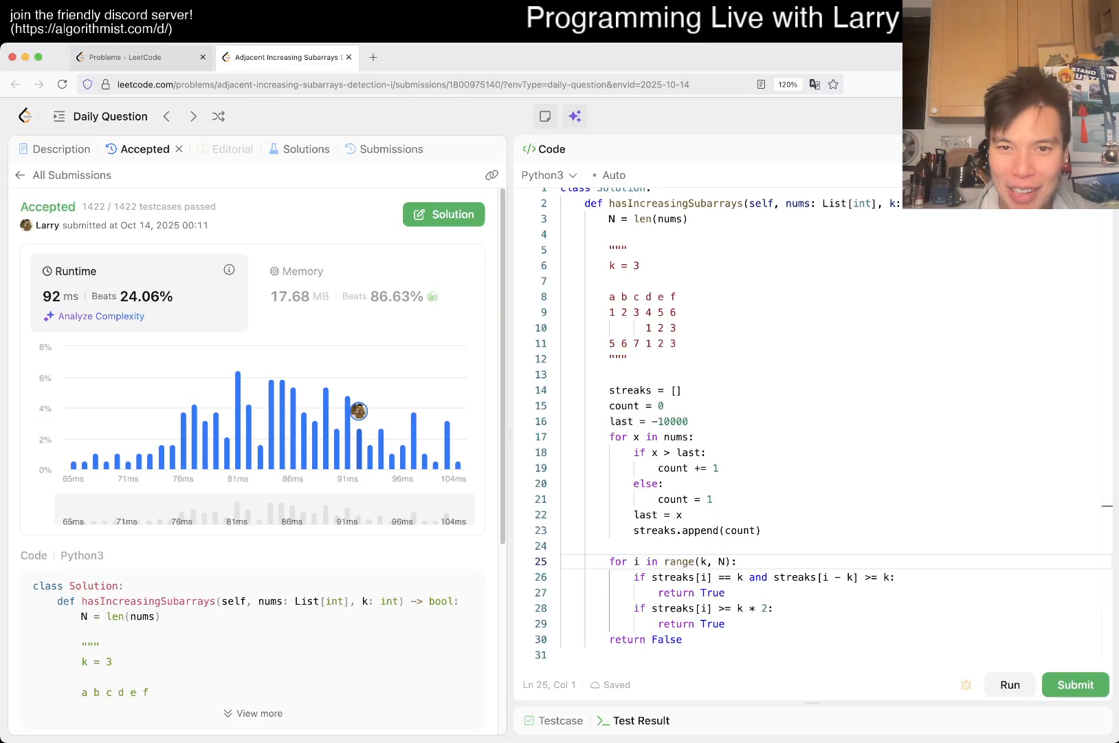
{"action": "left_click", "coordinate": [62, 149]}
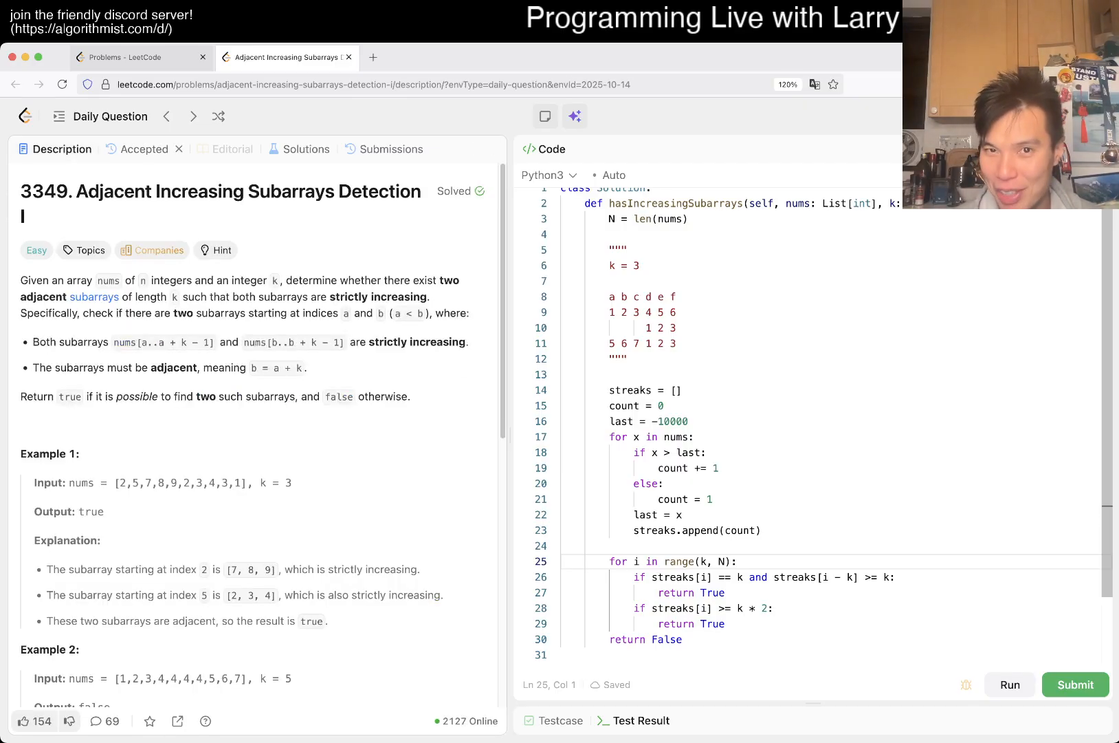
{"action": "scroll", "scroll_direction": "up", "scroll_amount": 3}
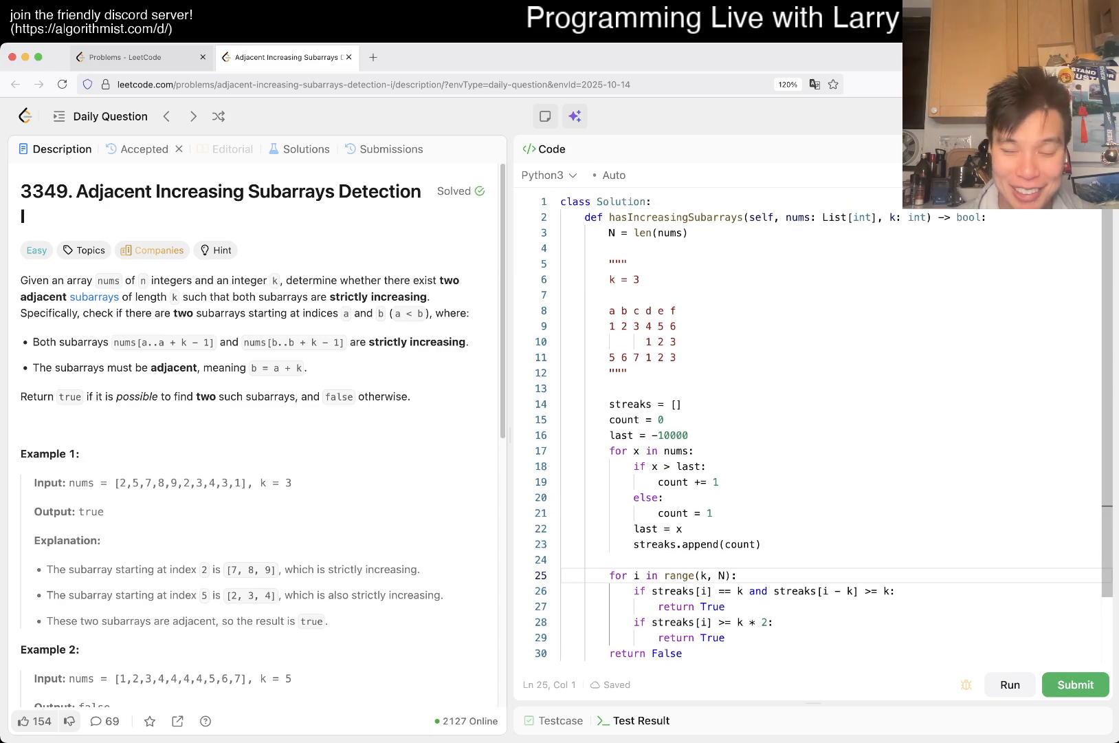